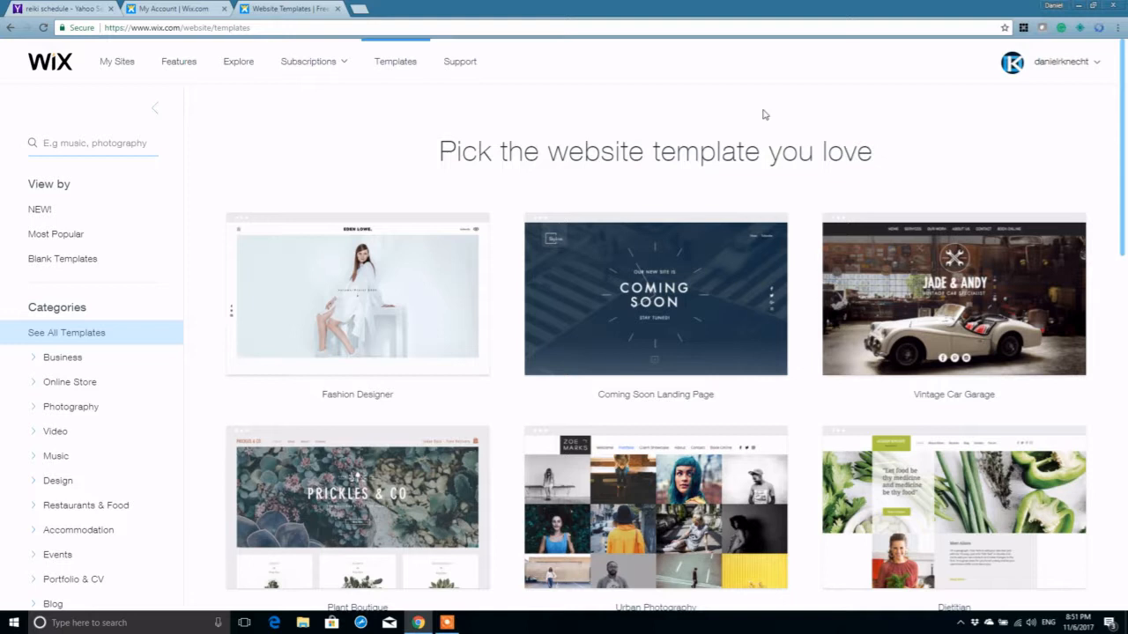
mouse_move(756, 134)
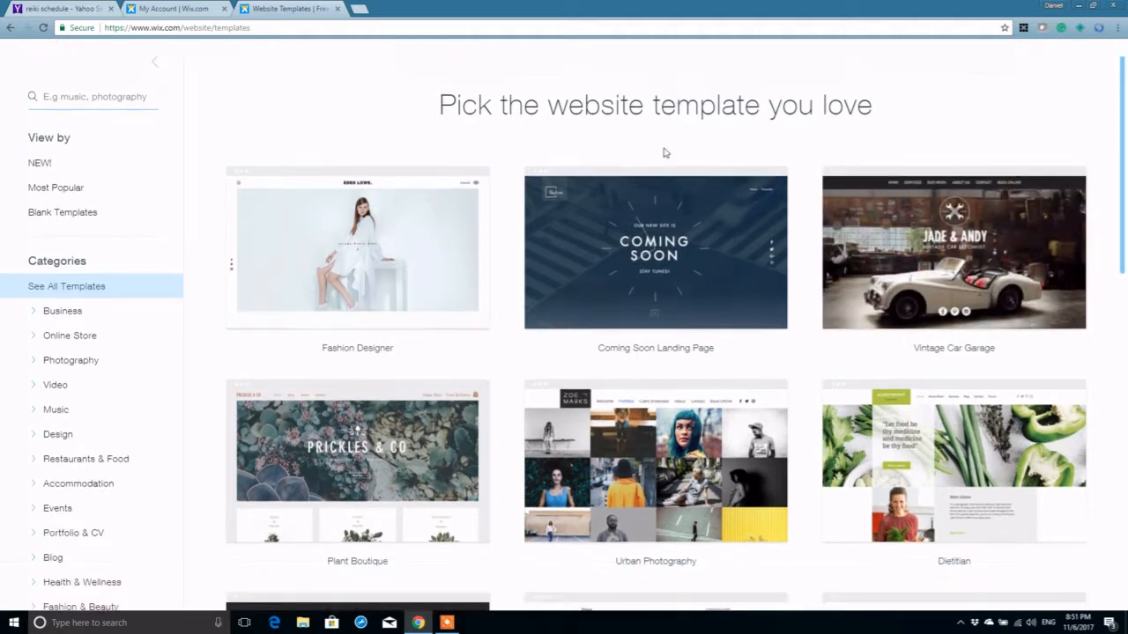
Start a new site from a blank template
scroll("down", 3)
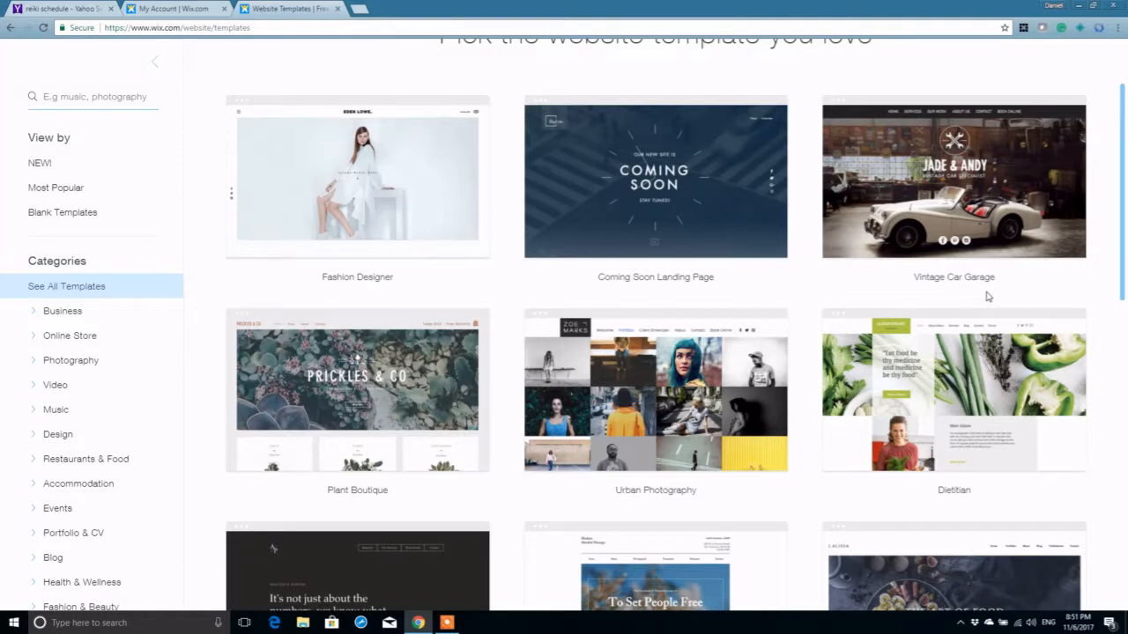
mouse_move(659, 342)
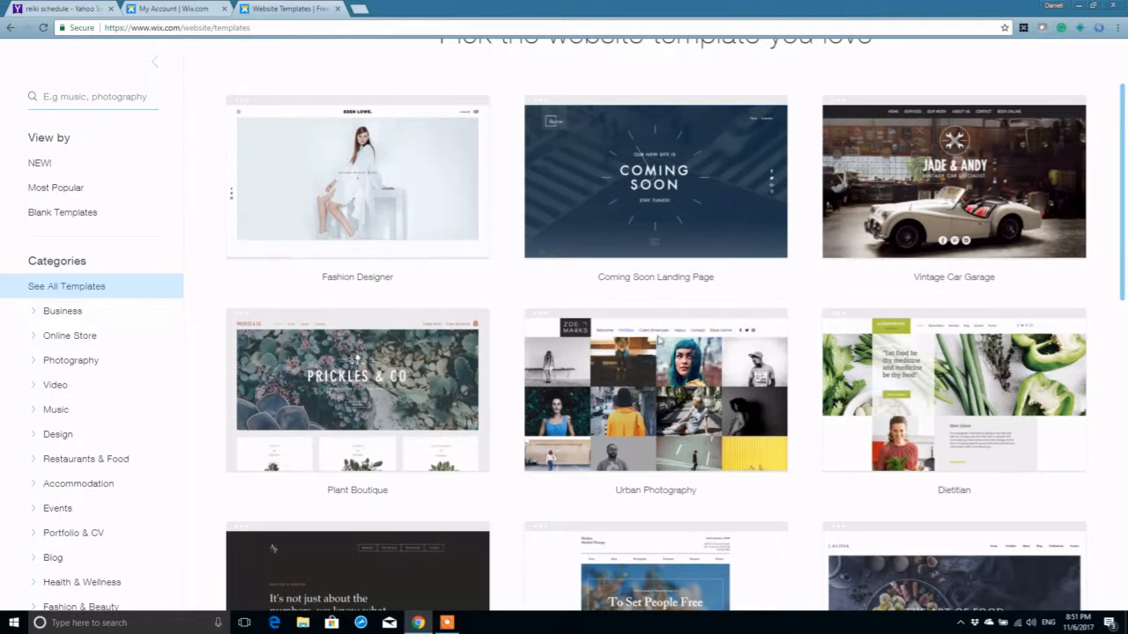
scroll("down", 3)
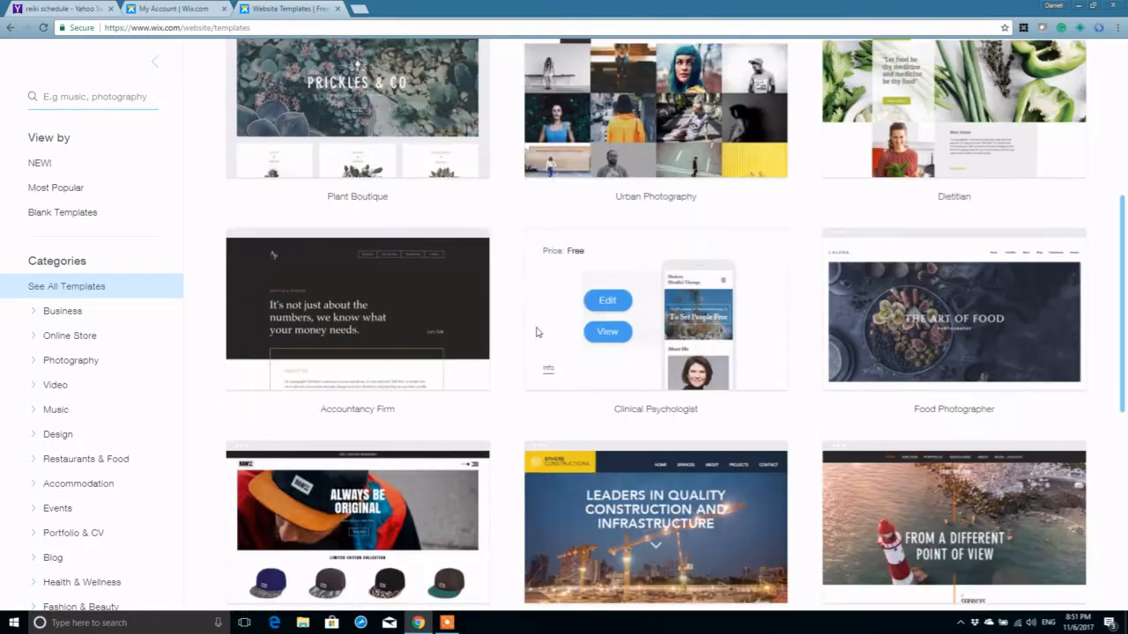
mouse_move(814, 315)
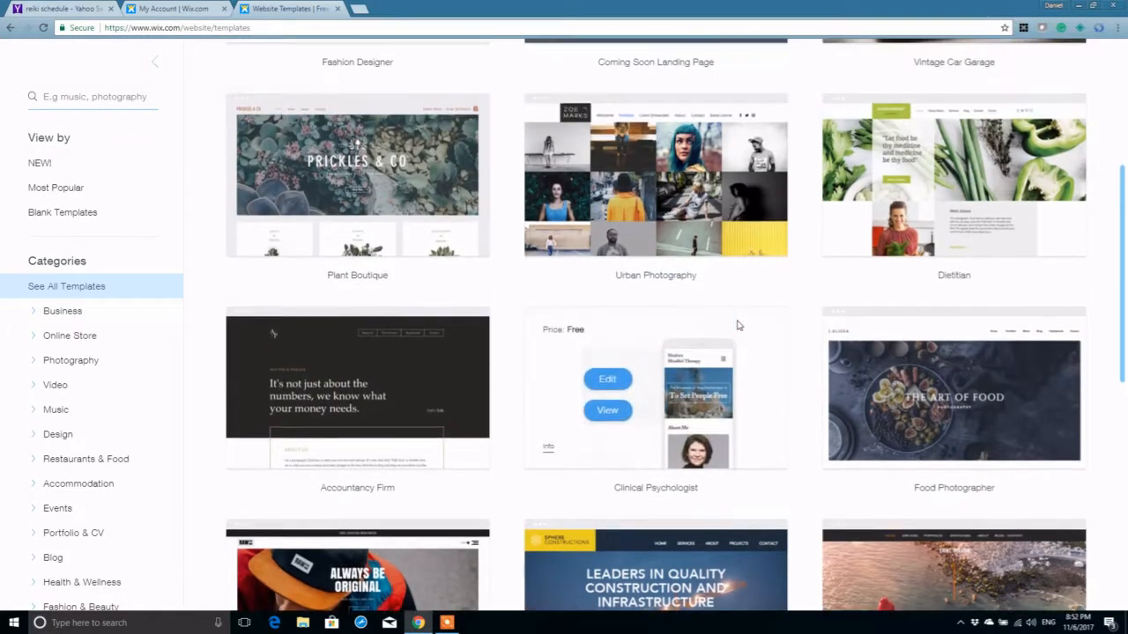
scroll("up", 3)
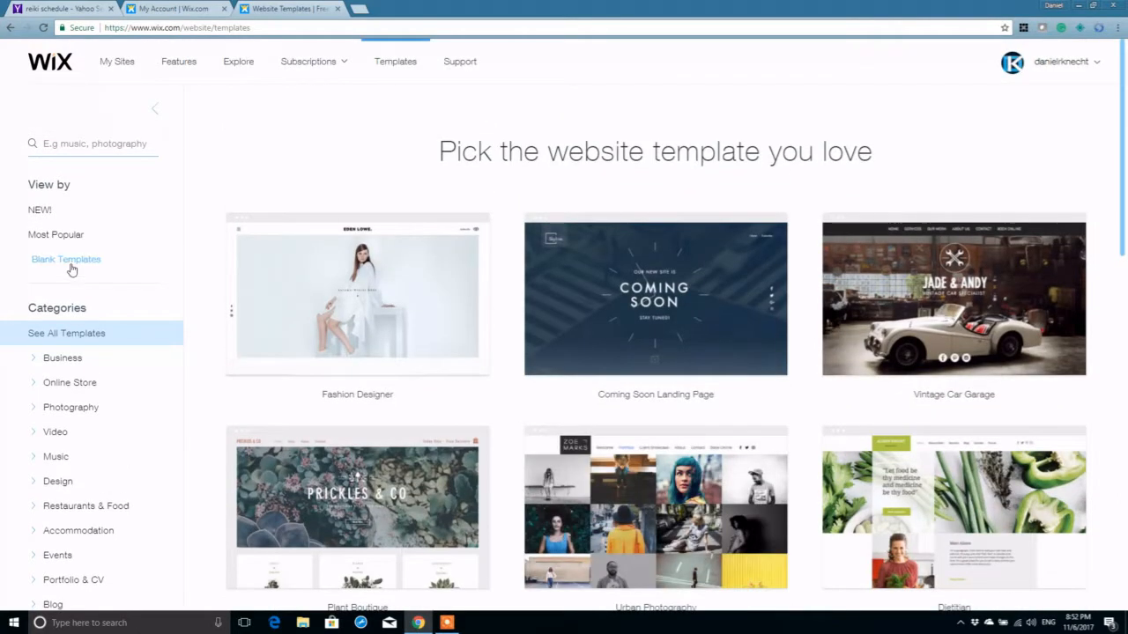
left_click(67, 259)
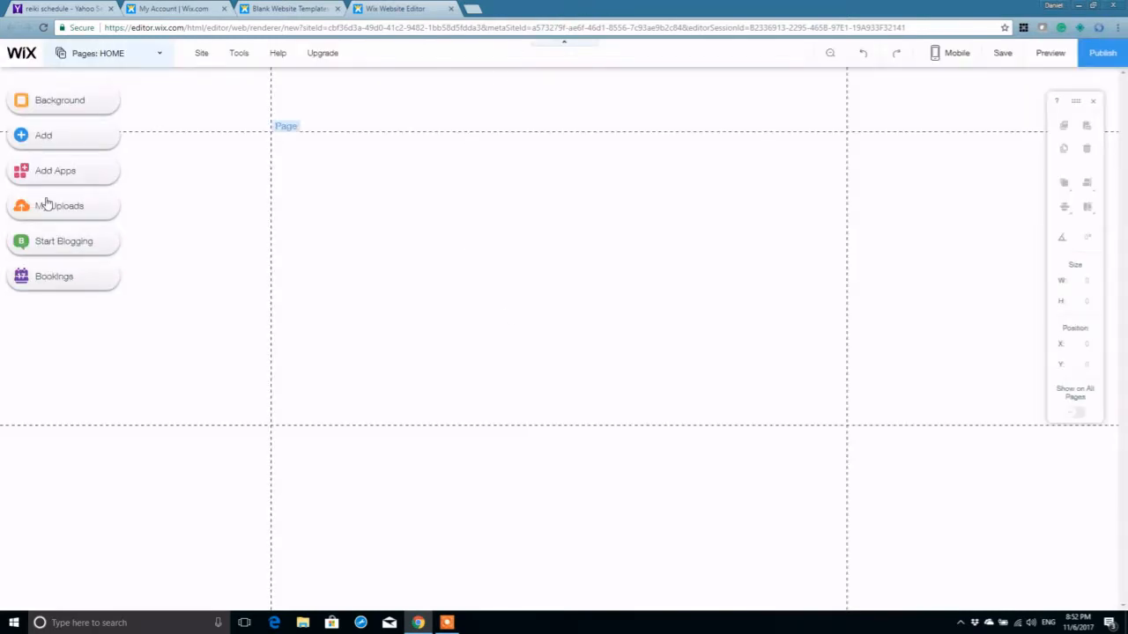
Bring up the Strip category in the Add panel to browse strip designs
left_click(42, 134)
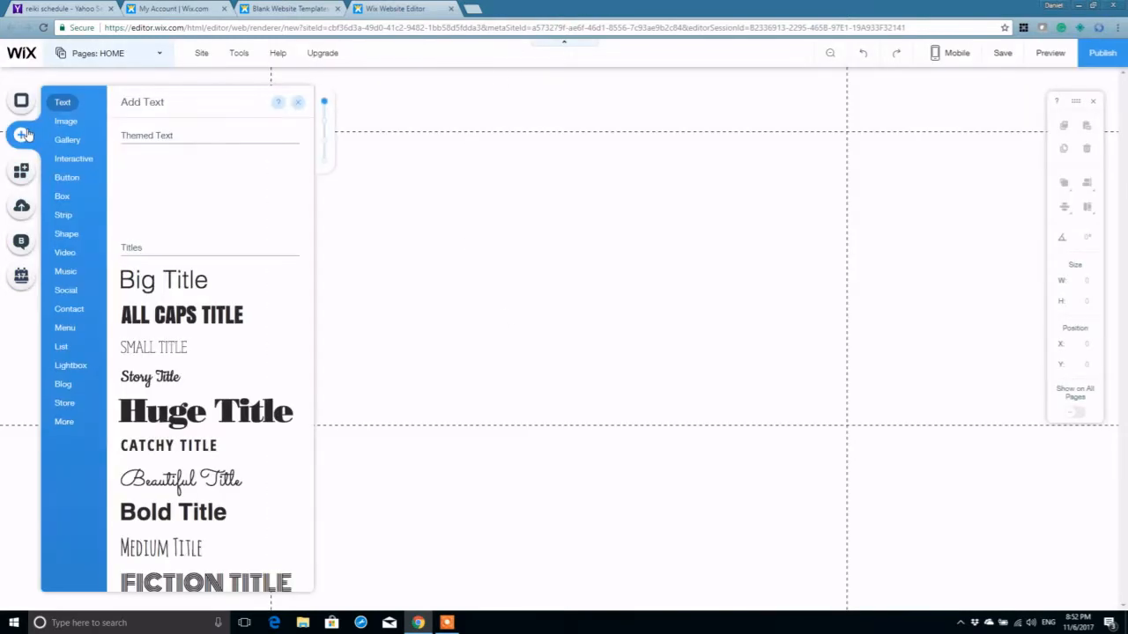
left_click(63, 215)
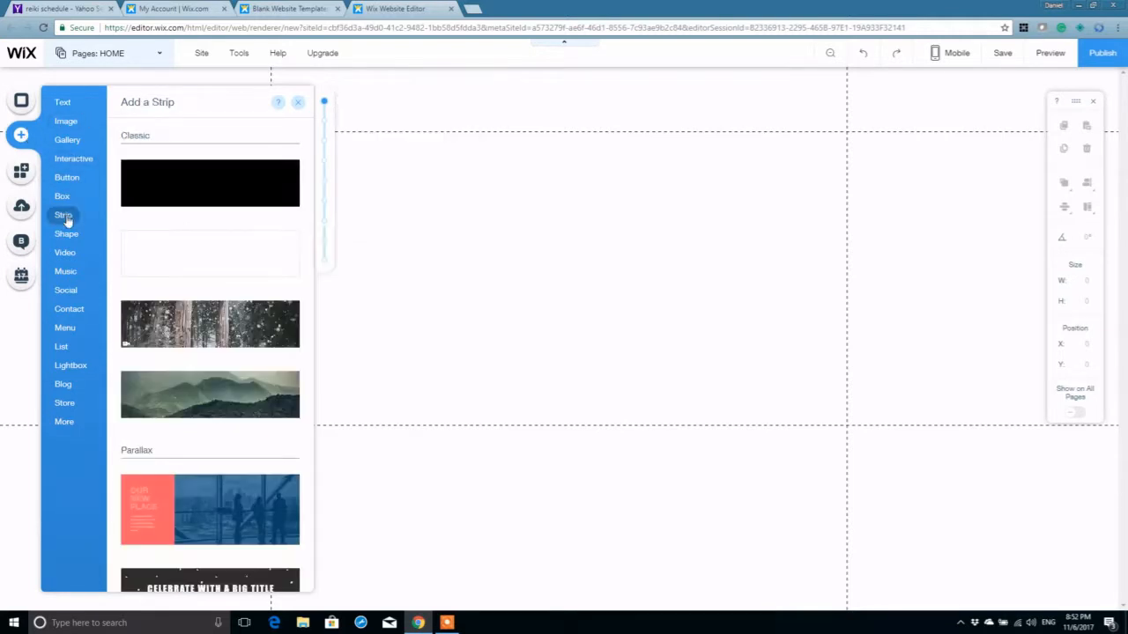
left_click(278, 102)
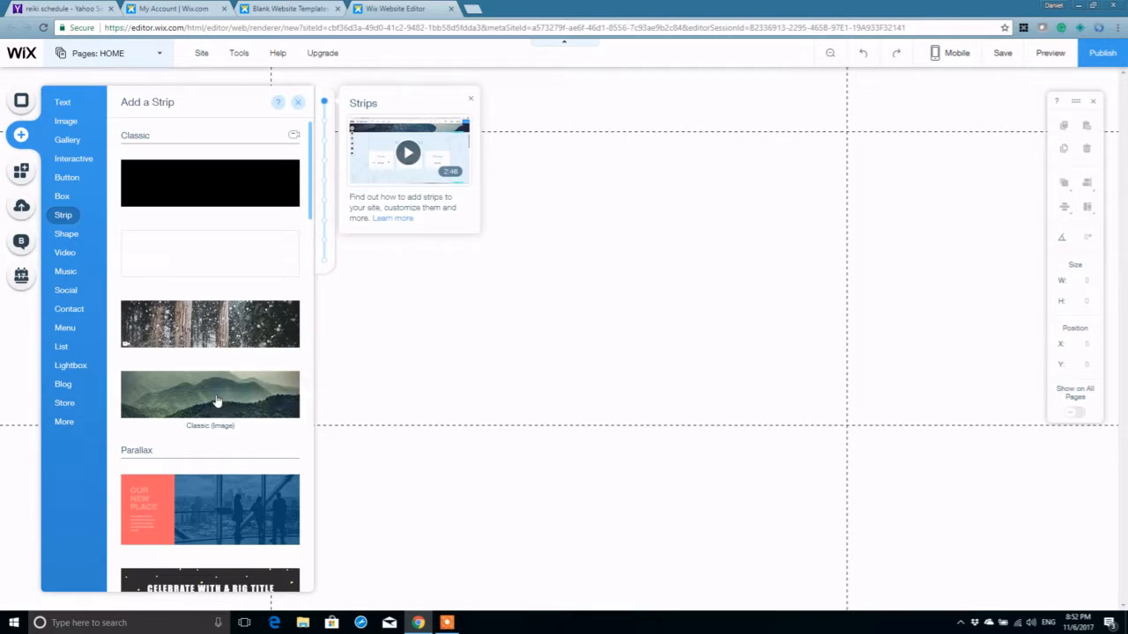
Add the Classic mountain image strip and drag its bottom edge to make it taller
left_click(210, 395)
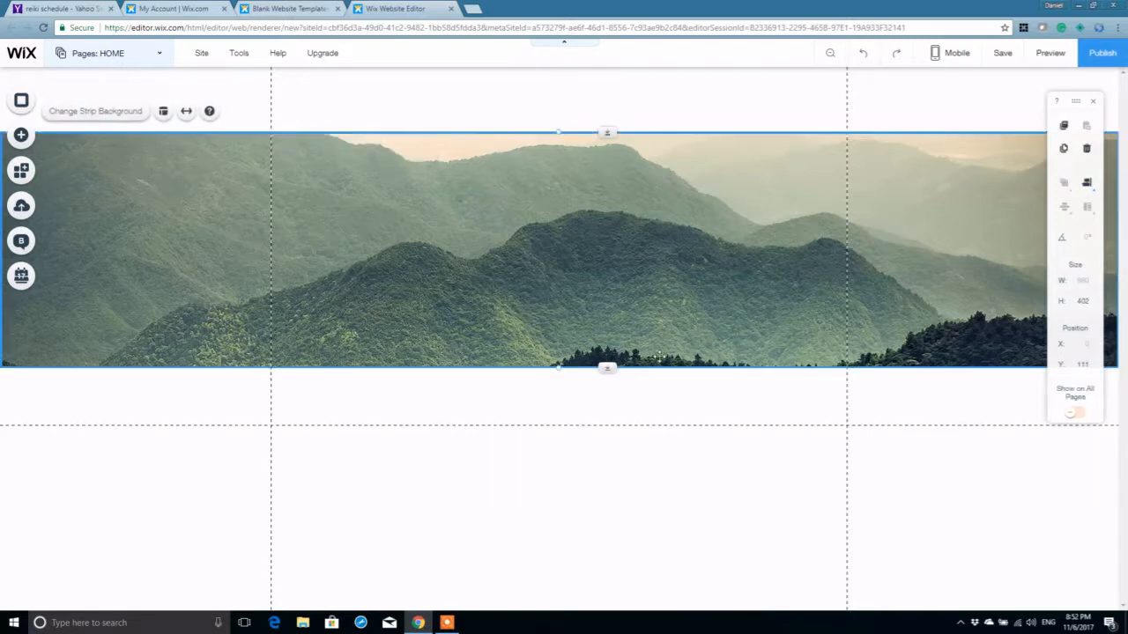
left_click_drag(606, 368, 606, 423)
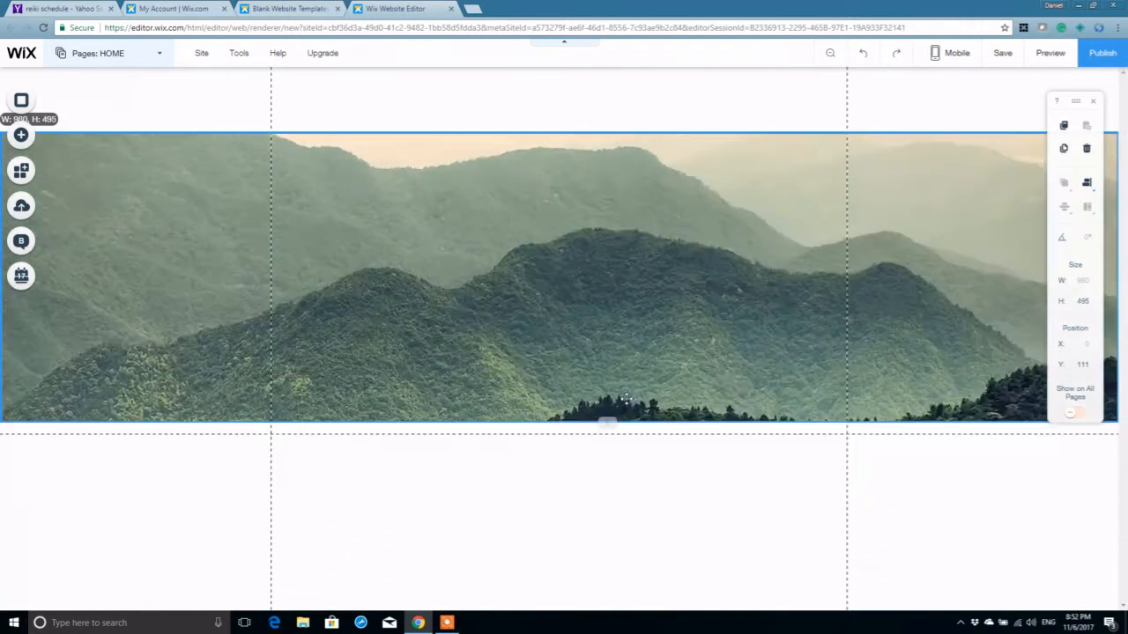
left_click_drag(606, 423, 607, 494)
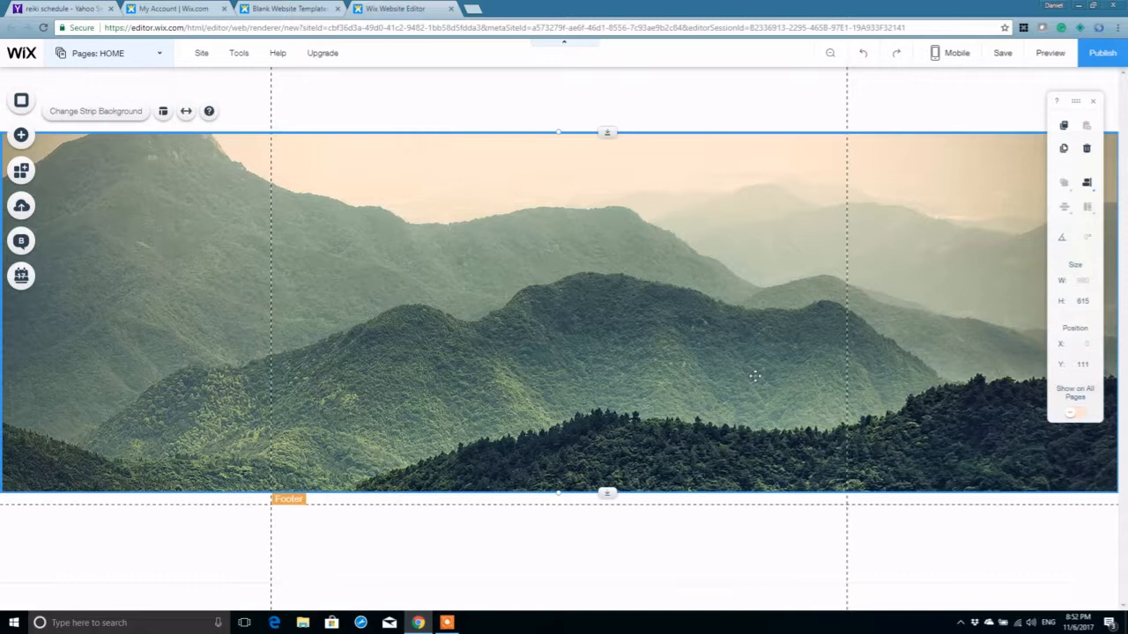
right_click(525, 261)
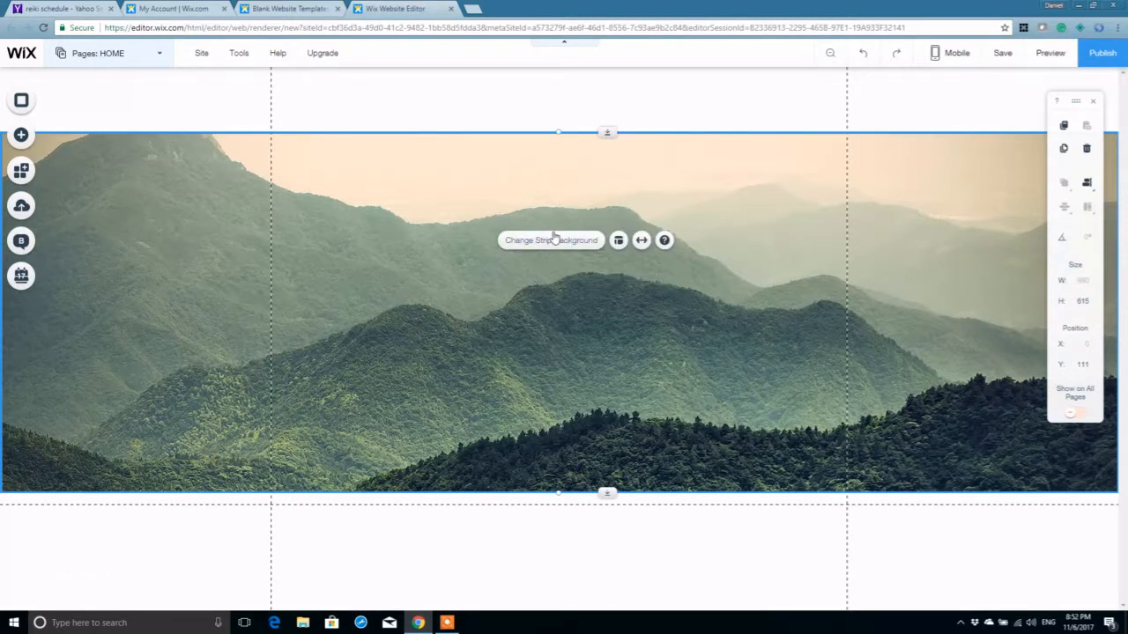
mouse_move(550, 239)
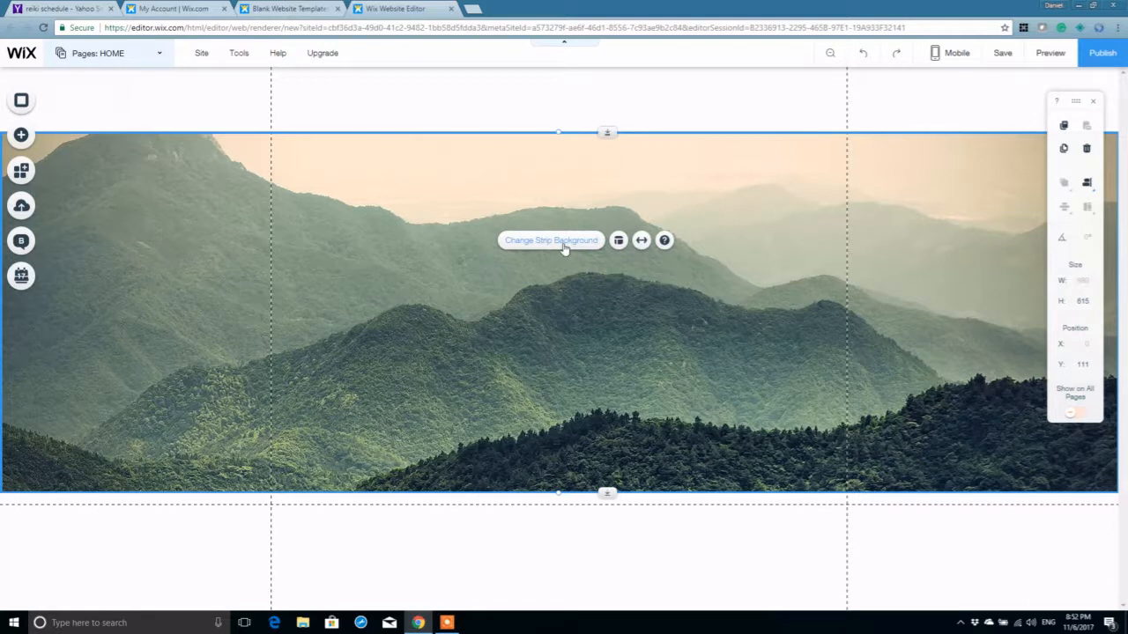
Give the strip's background image a Parallax scroll effect in Image Settings
left_click(550, 240)
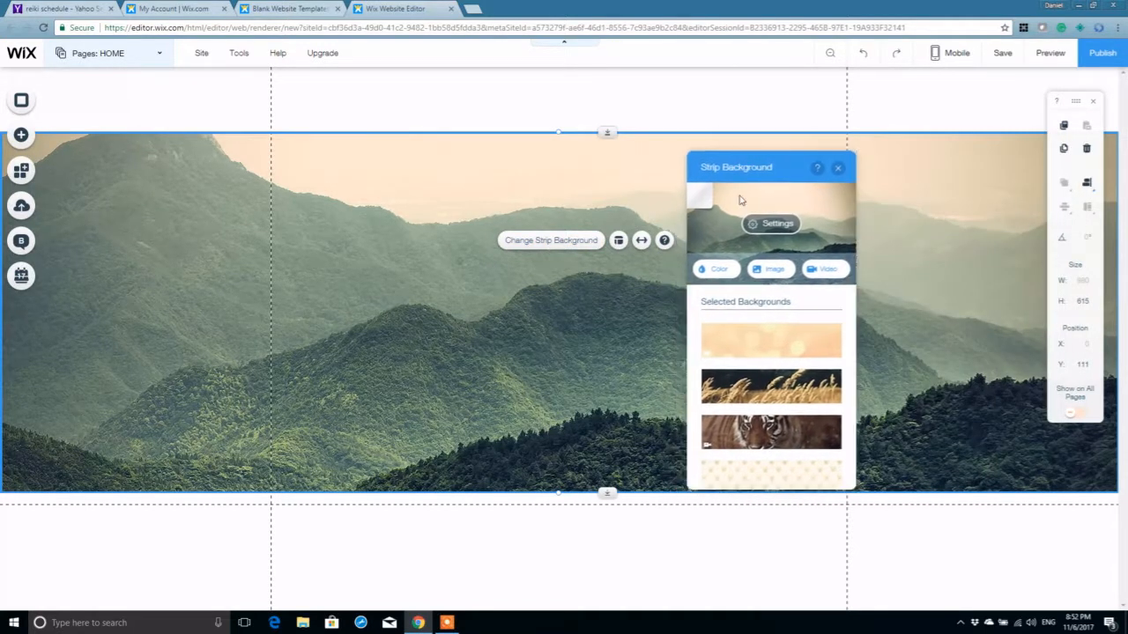
left_click(772, 222)
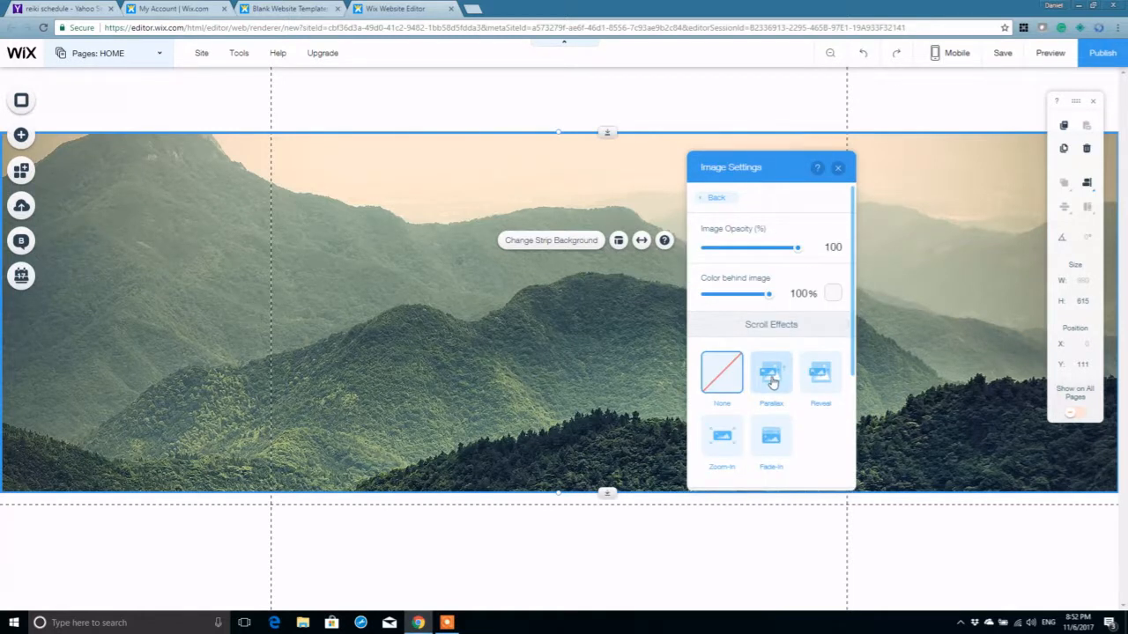
left_click(770, 370)
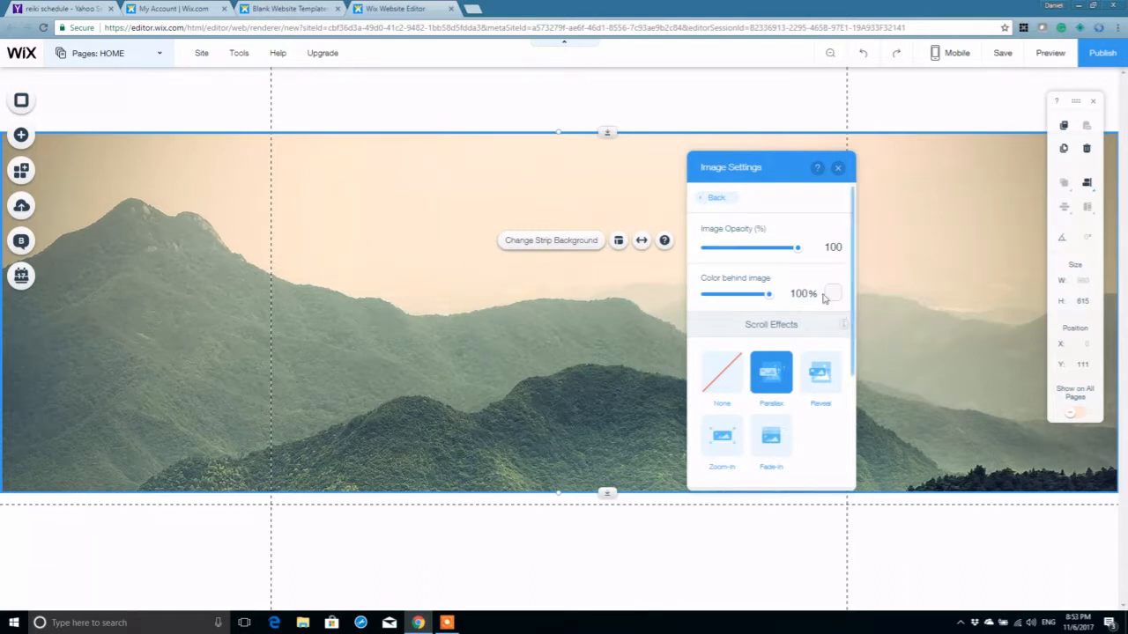
left_click(831, 292)
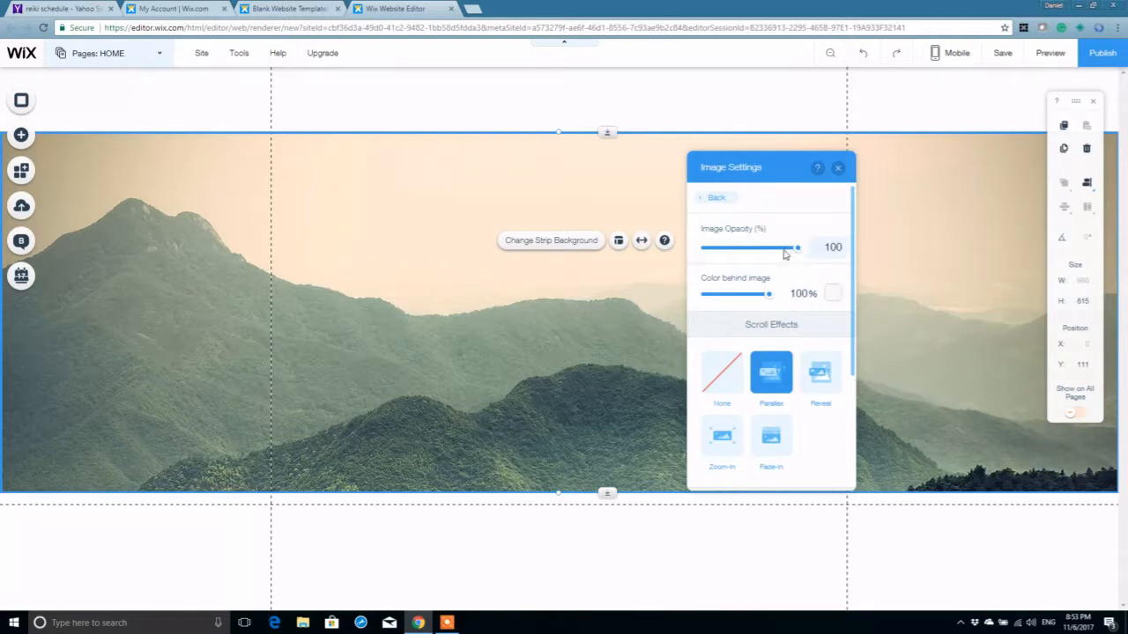
Fade the background image down to 25 opacity
left_click_drag(796, 246, 747, 247)
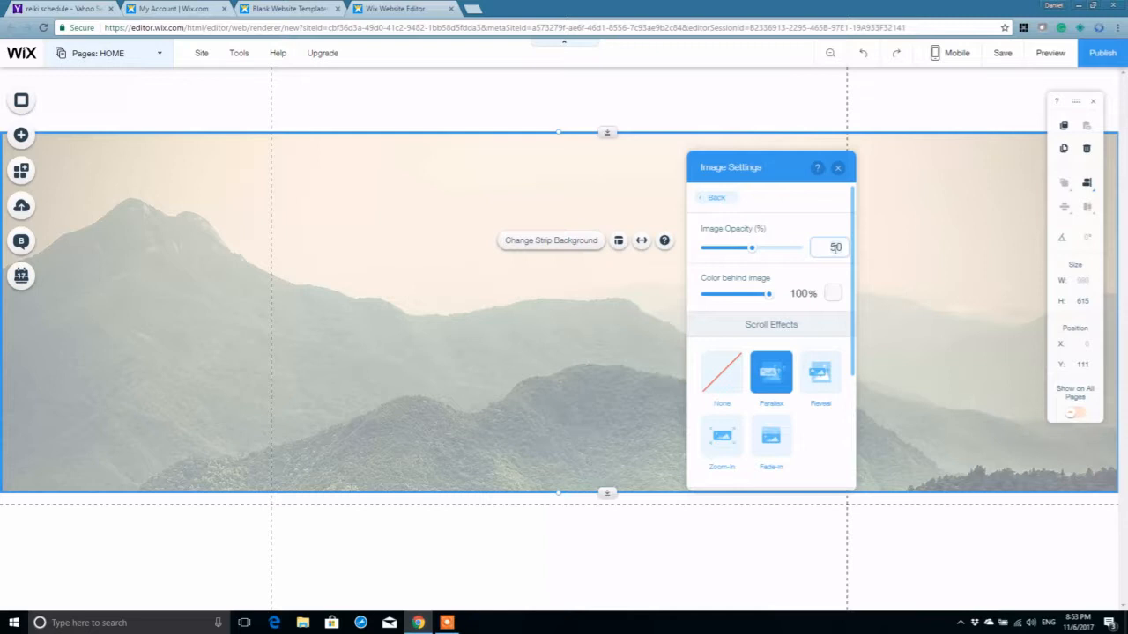
left_click_drag(750, 246, 726, 247)
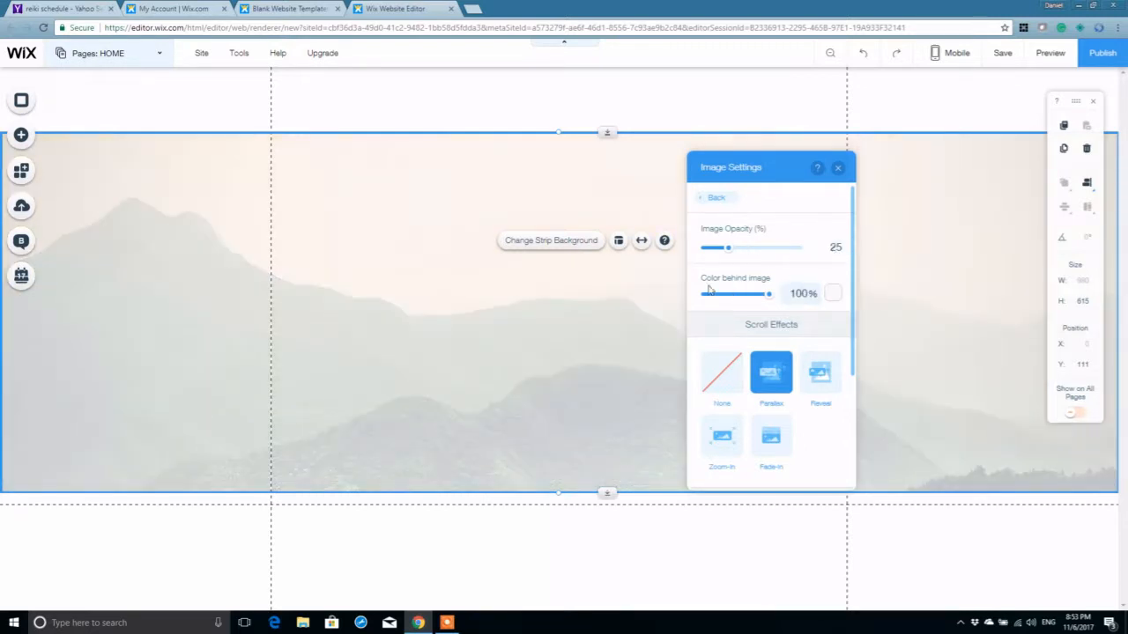
Set the colour behind the image to the dark navy swatch from My Colors
left_click(832, 293)
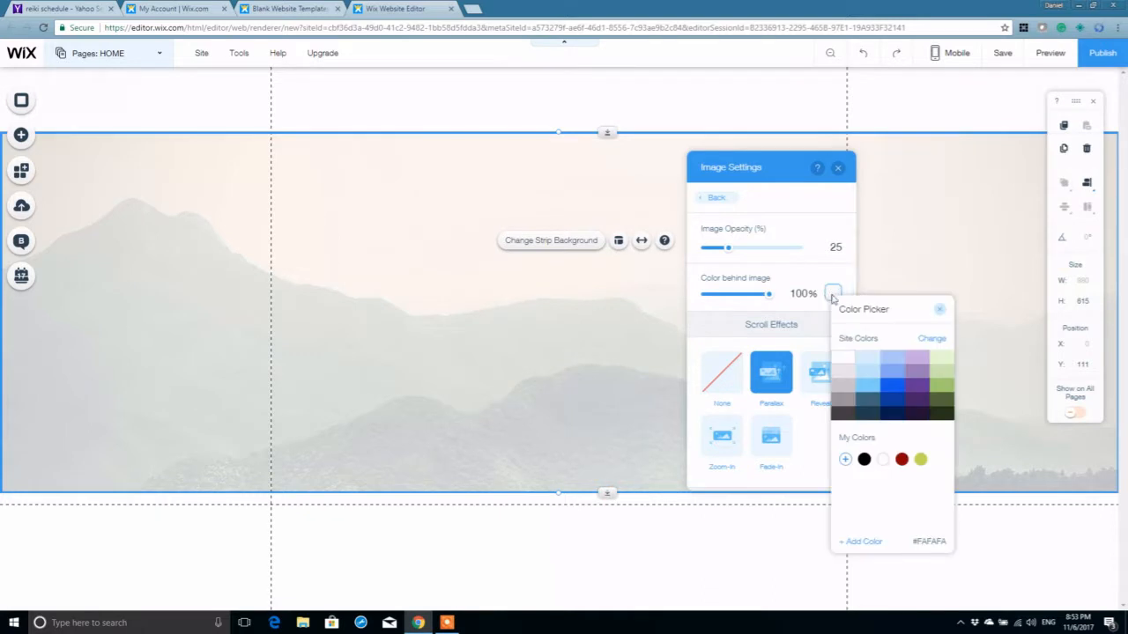
left_click(842, 409)
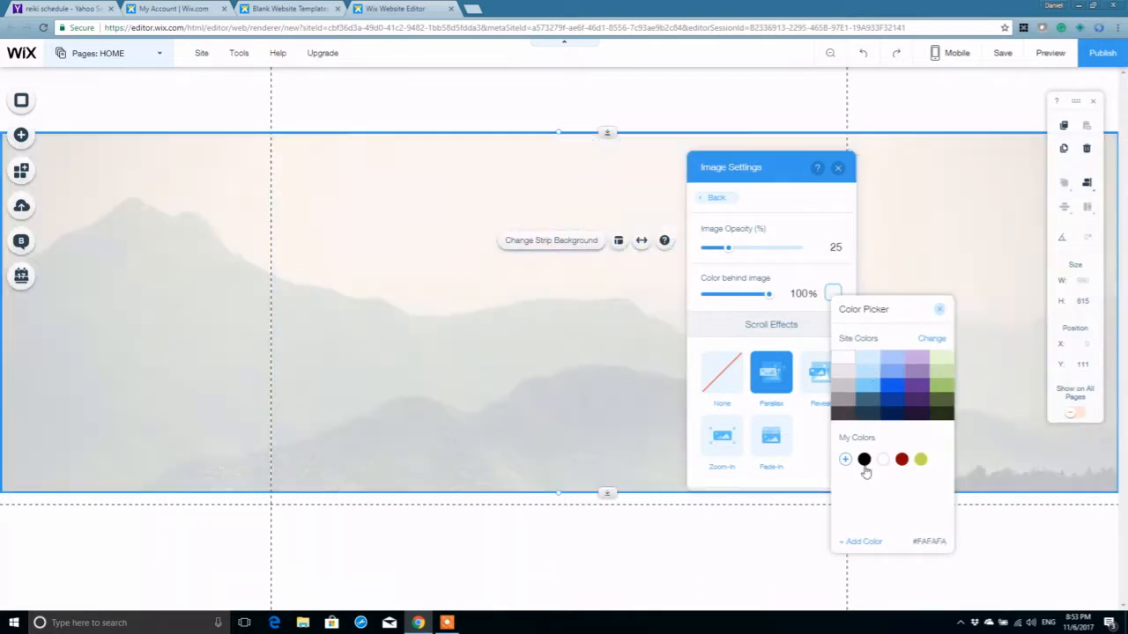
left_click(872, 416)
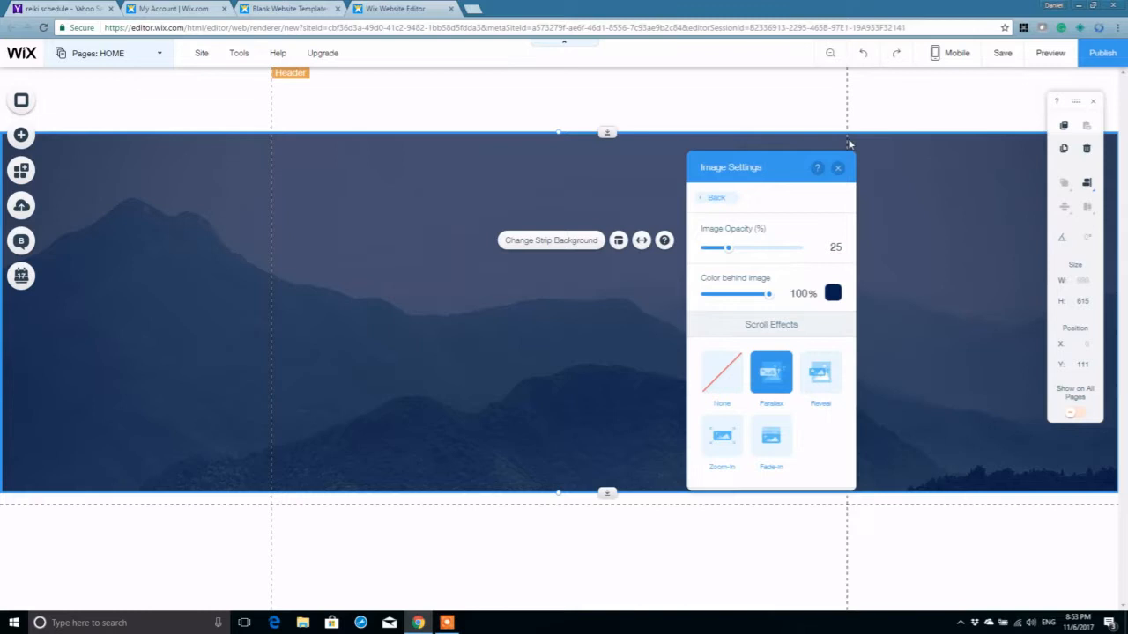
left_click(839, 167)
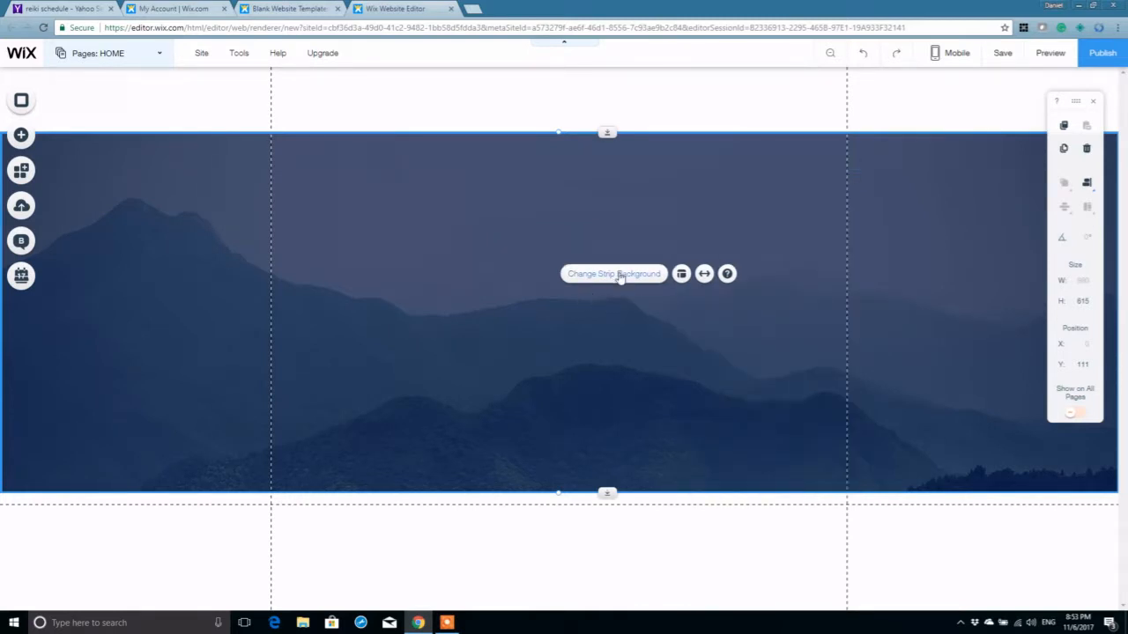
Choose Image as the strip background and browse the Free from Wix library
left_click(613, 273)
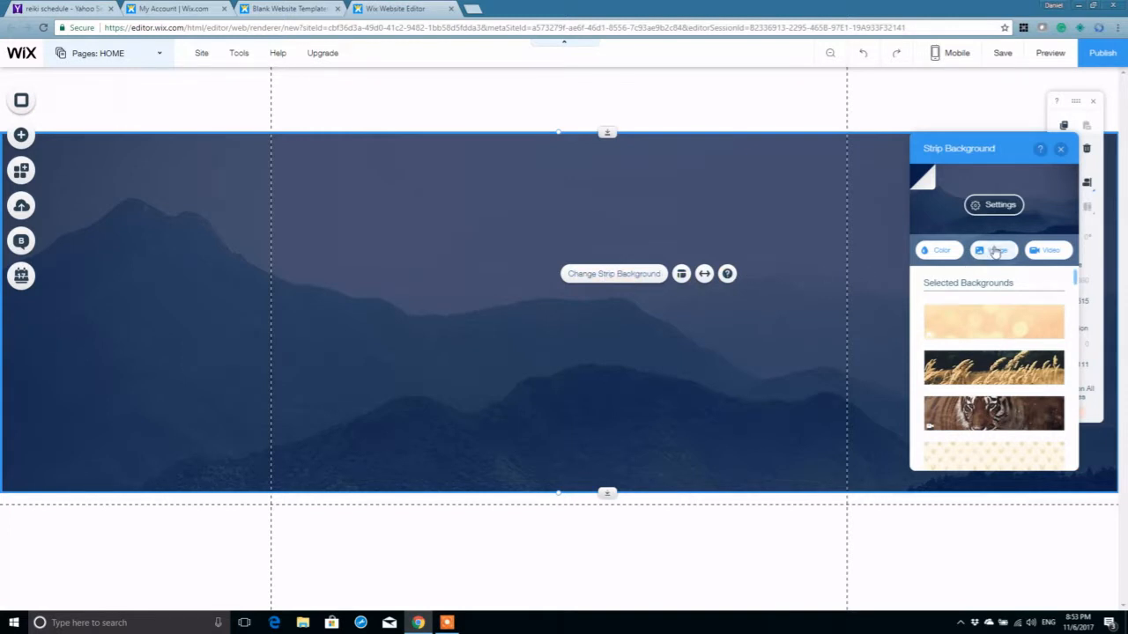
left_click(993, 250)
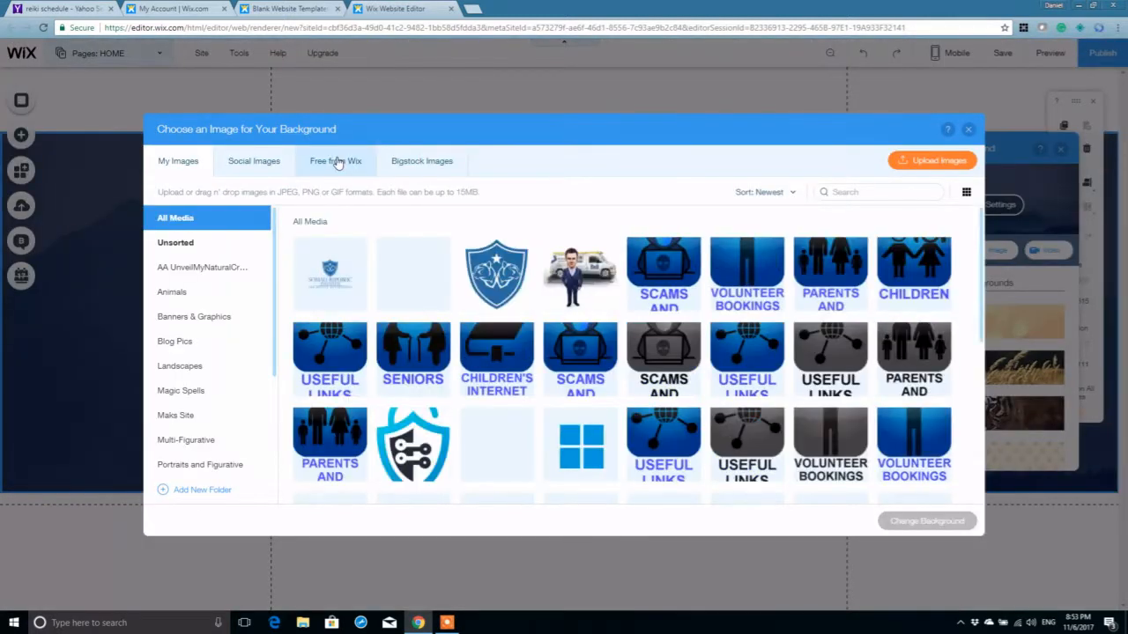
left_click(334, 160)
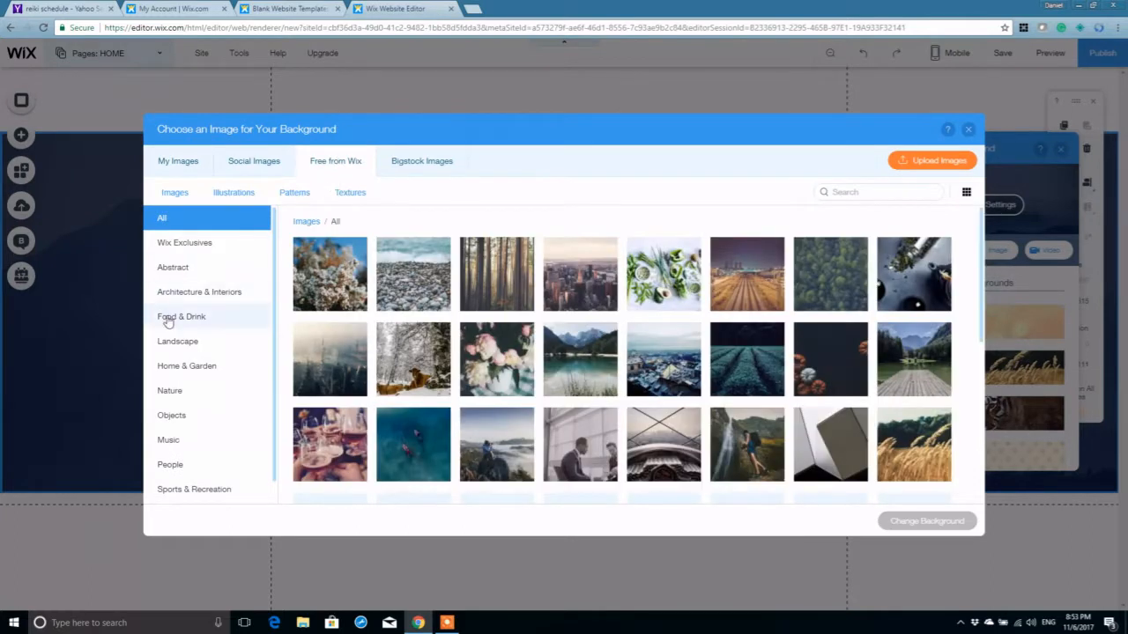
mouse_move(353, 425)
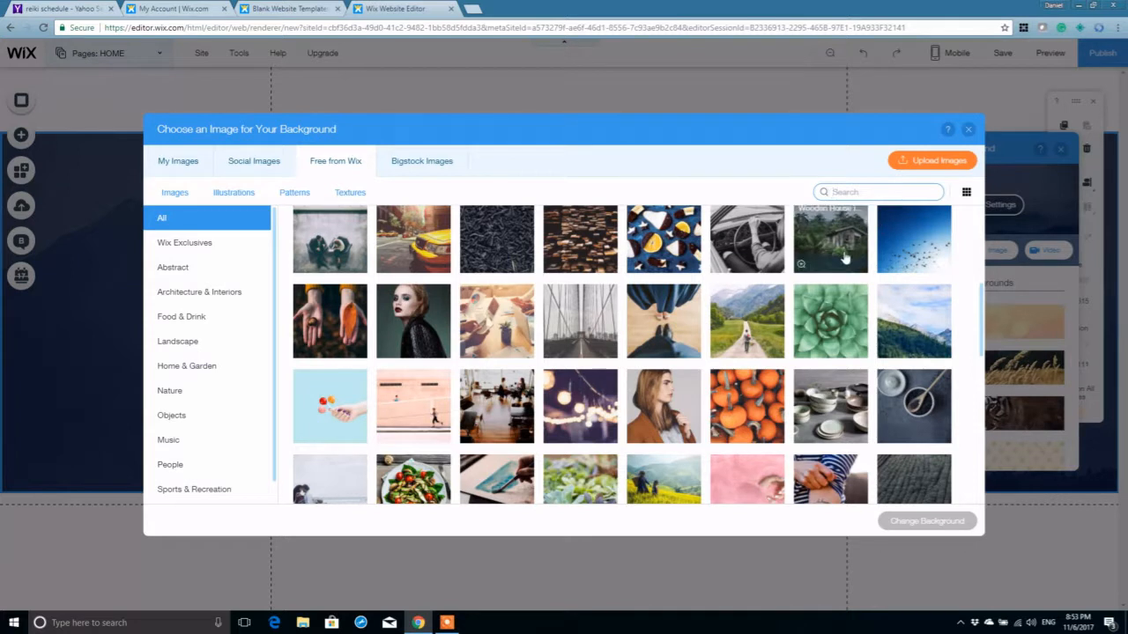
mouse_move(828, 208)
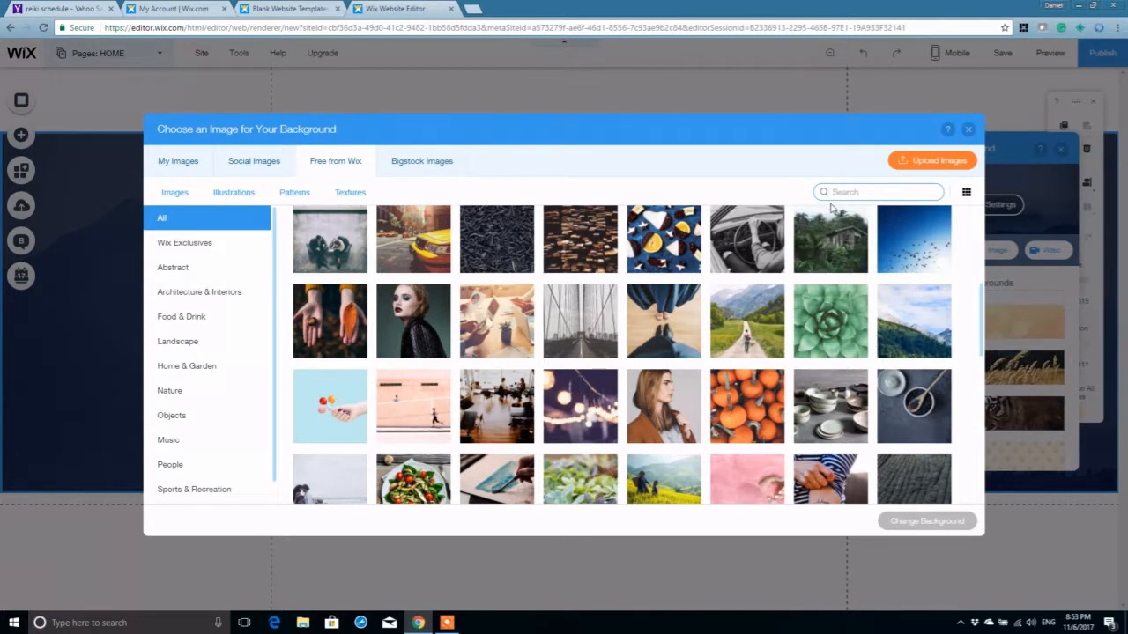
Search 'house' and set the wooden terrace photo as the strip background
type("house")
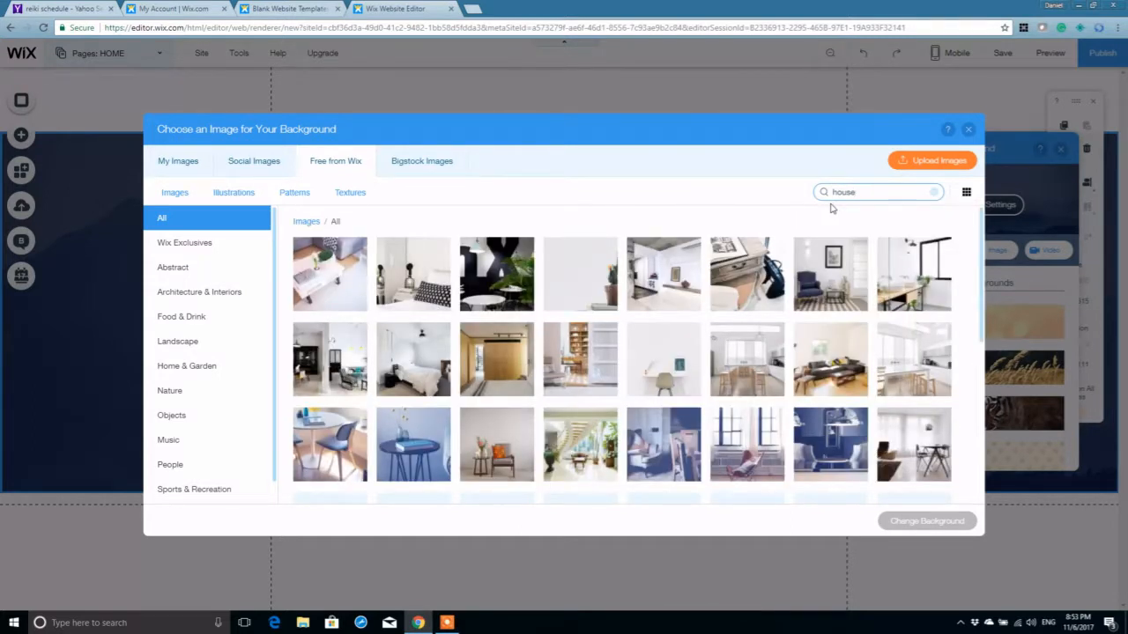
scroll("down", 3)
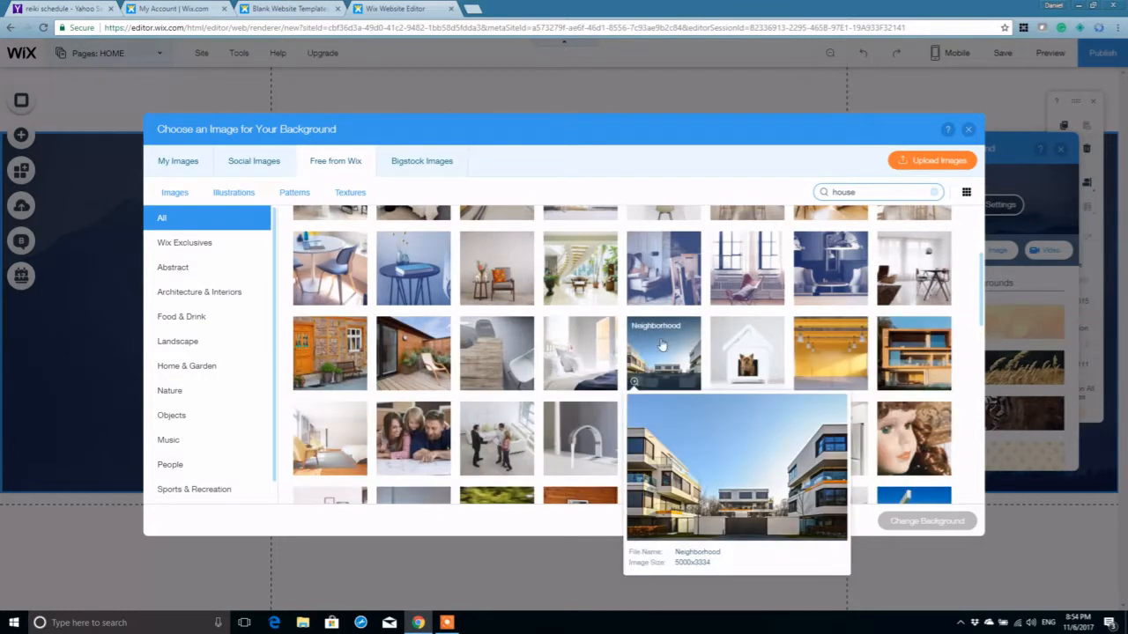
left_click(662, 353)
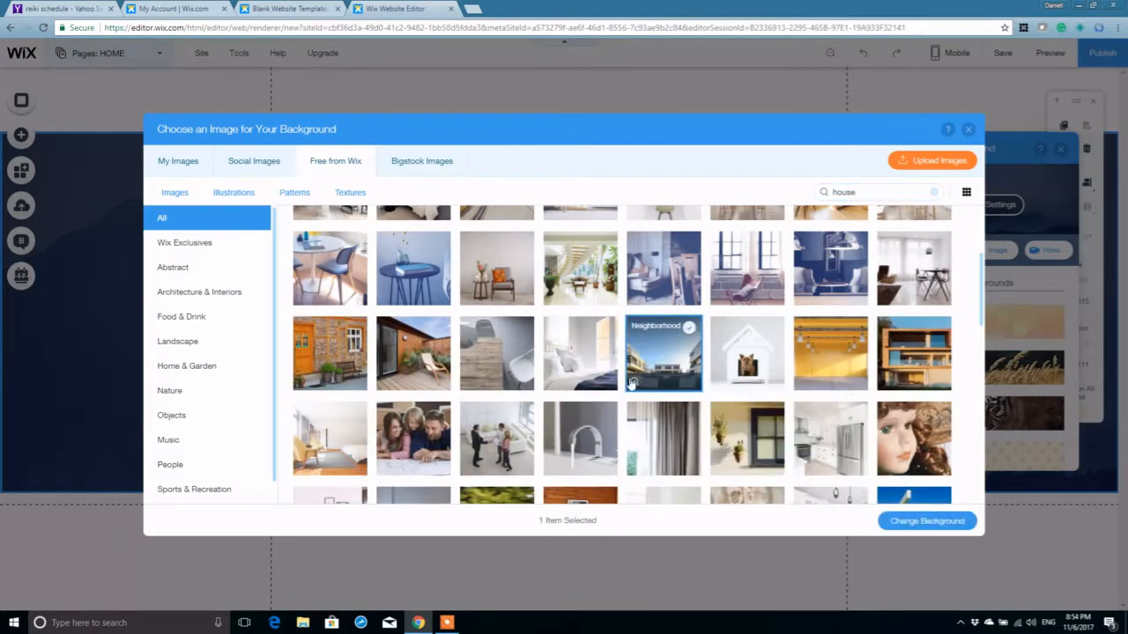
left_click(412, 352)
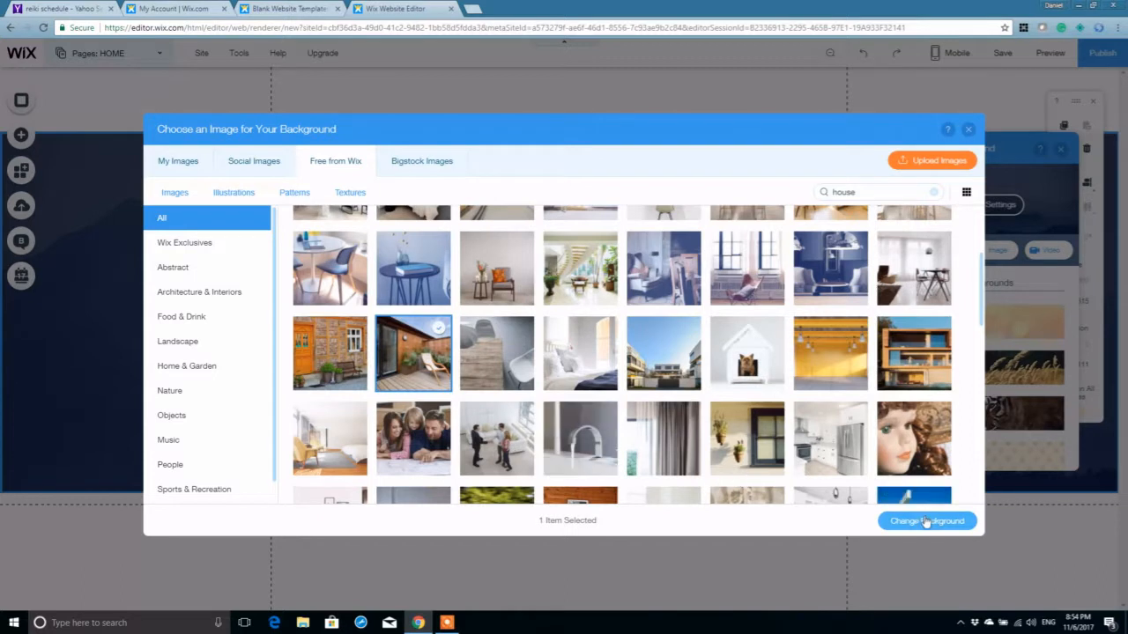
left_click(927, 521)
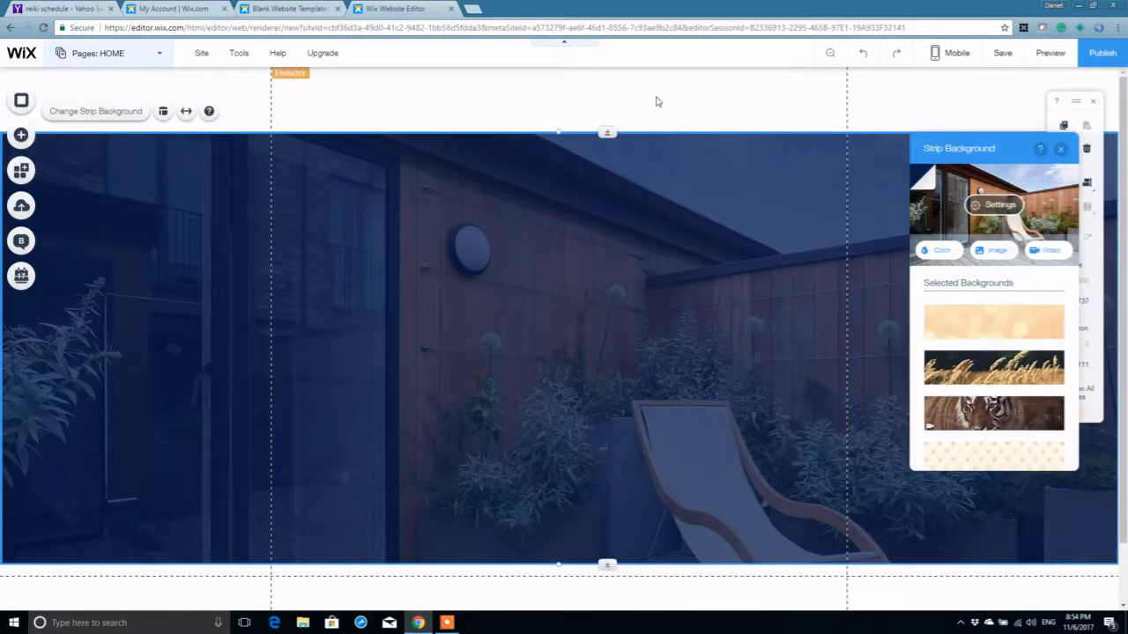
Check the new background in Preview and return to the editor
left_click(1050, 53)
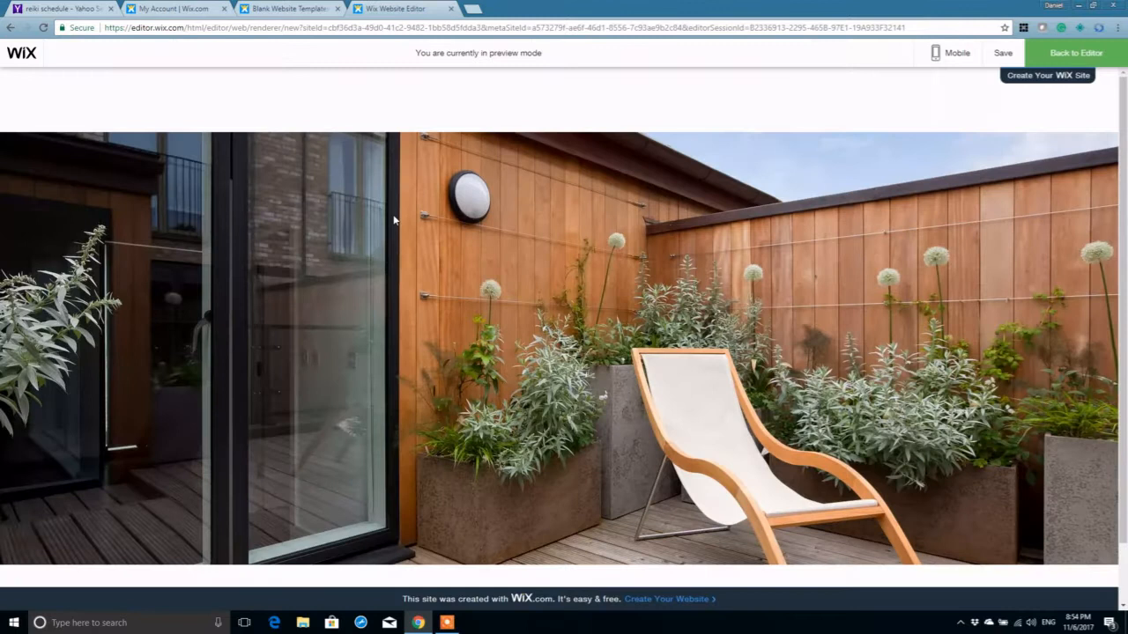
scroll("down", 3)
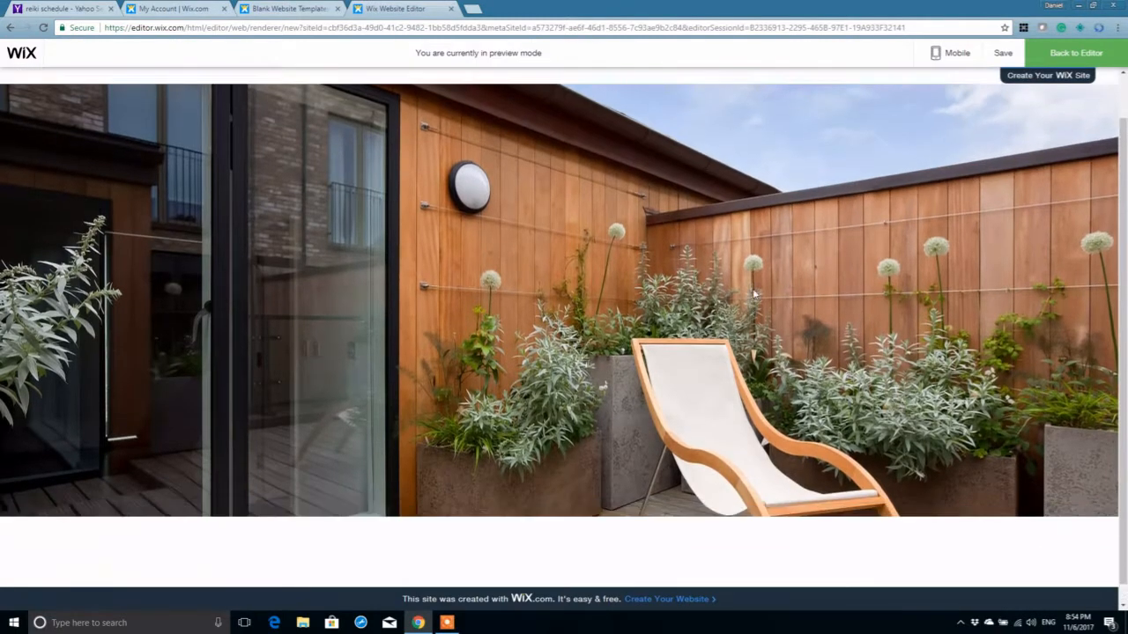
left_click(1075, 53)
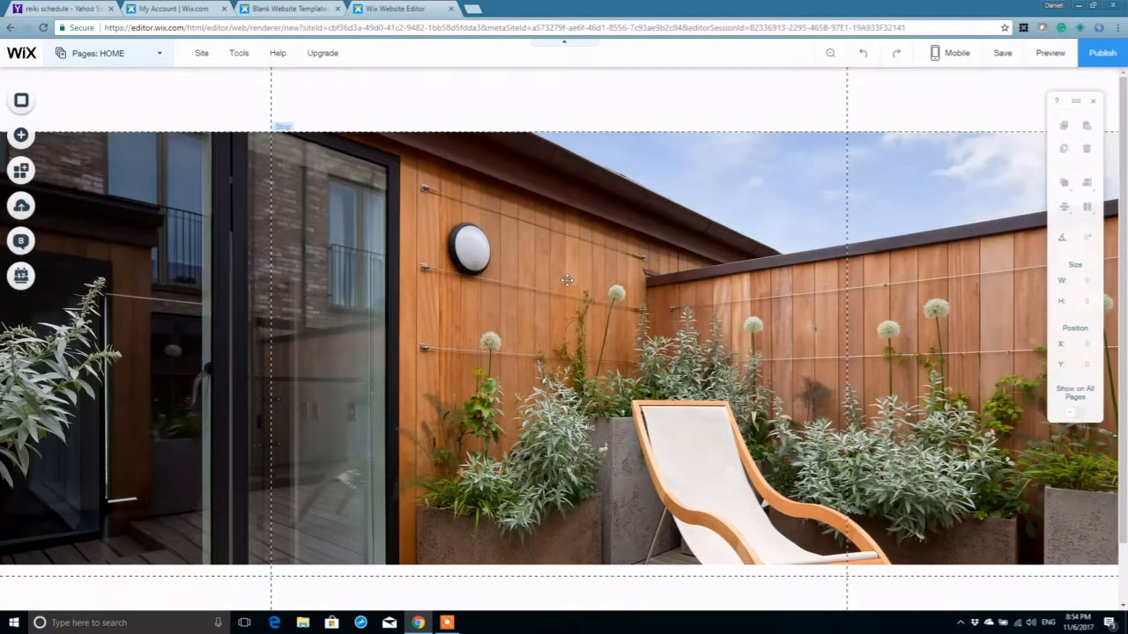
Set the terrace background image's opacity to 25 over the dark navy colour
left_click(567, 280)
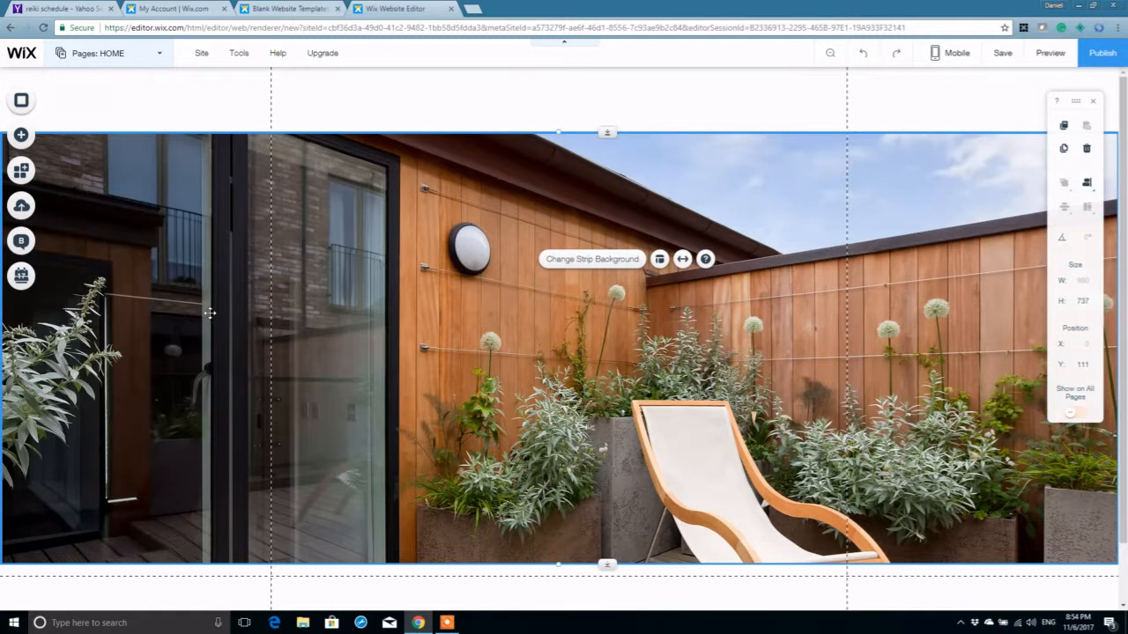
mouse_move(525, 341)
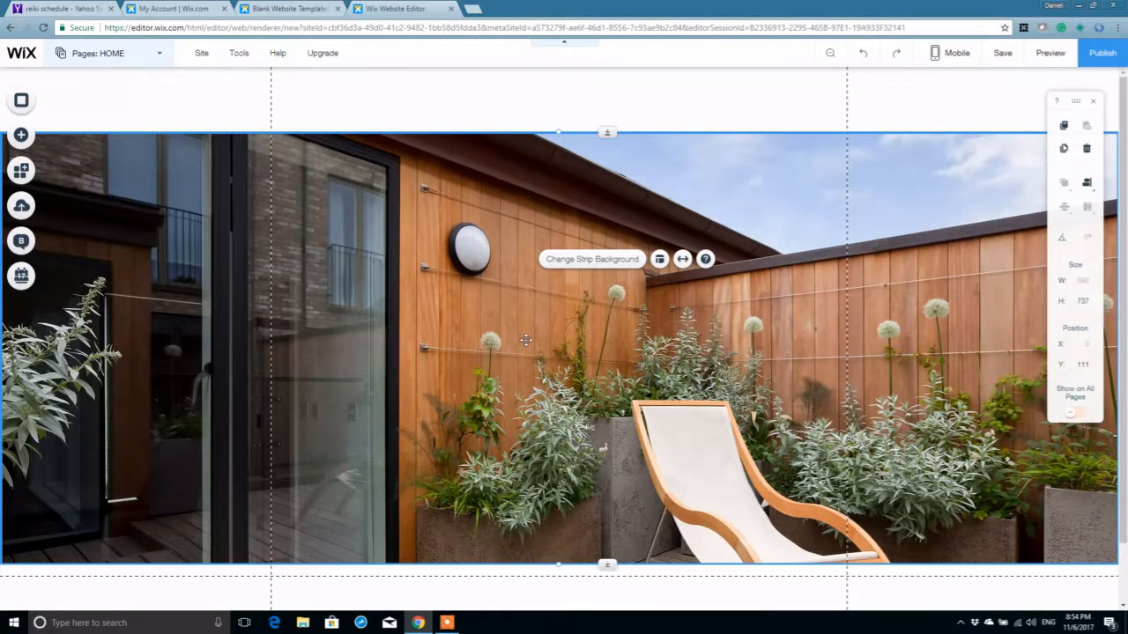
left_click(592, 259)
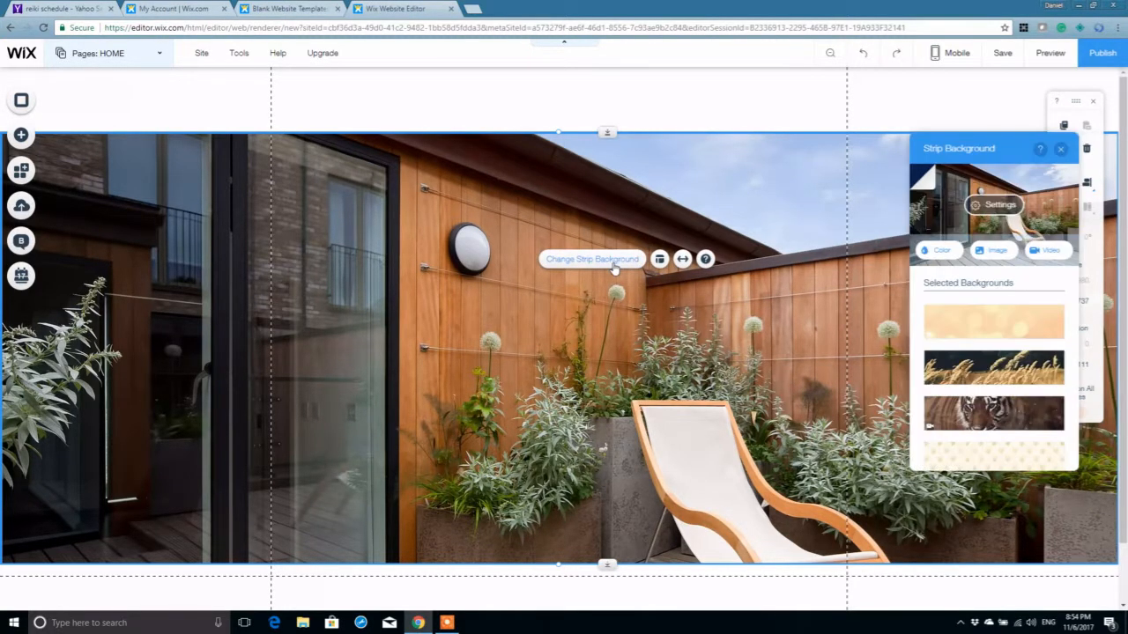
left_click(994, 205)
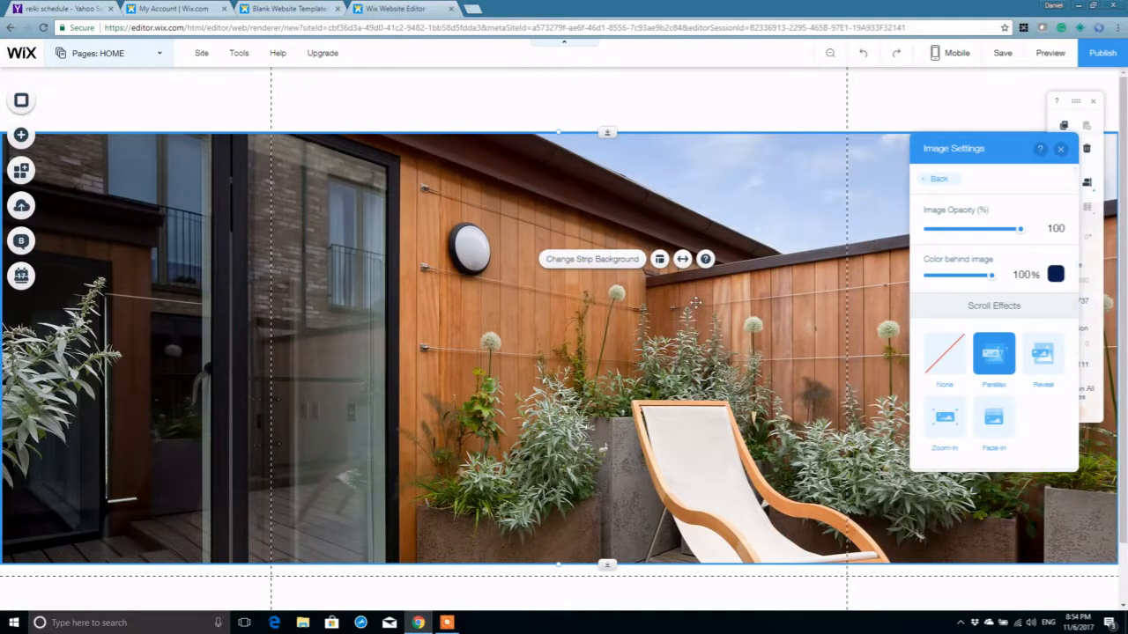
left_click(1054, 229)
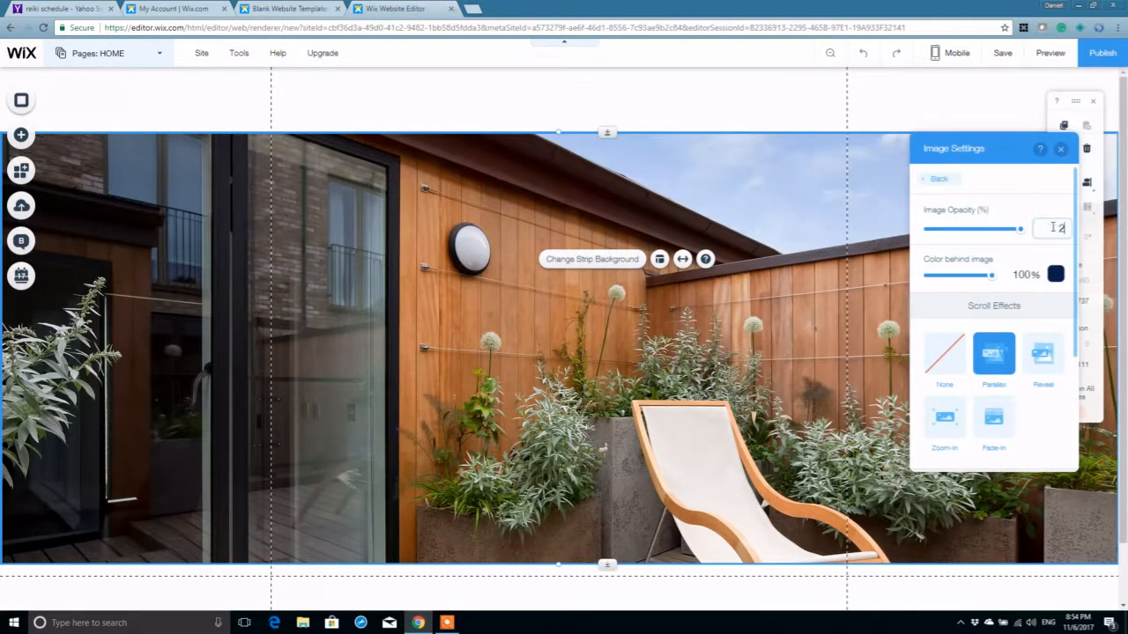
type("25")
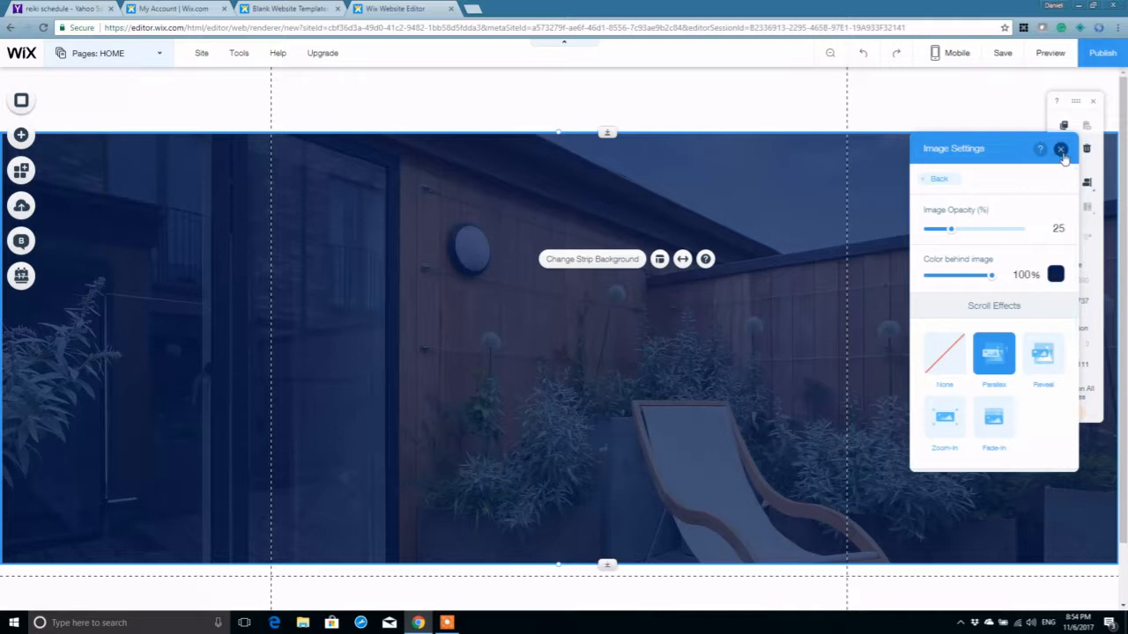
left_click(1060, 148)
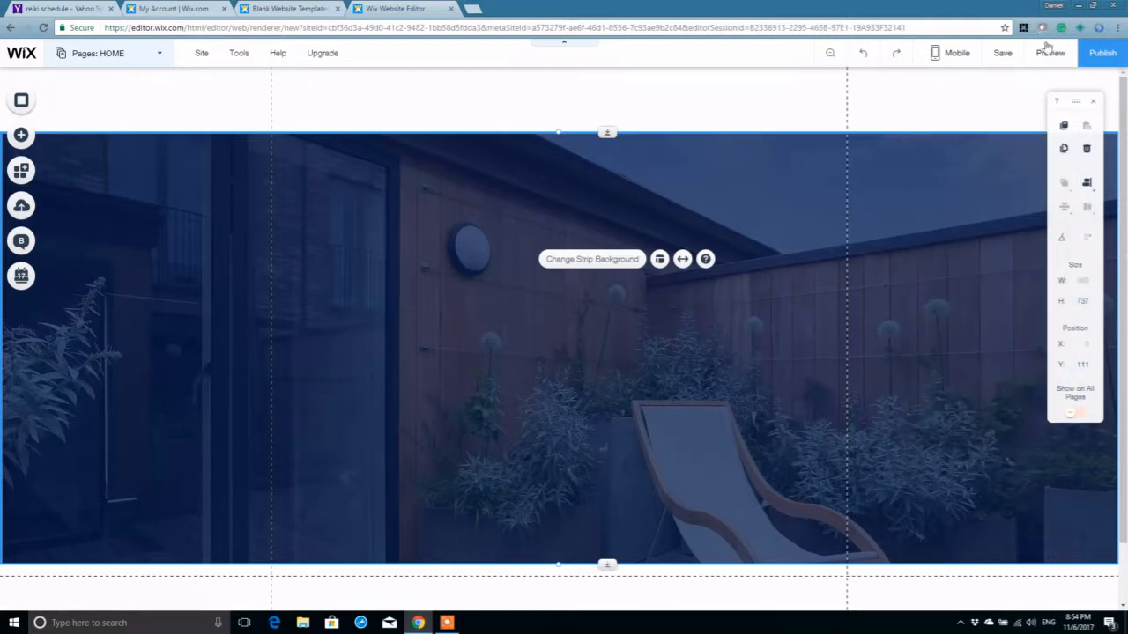
Check the tinted strip in Preview and return to editing
left_click(1051, 53)
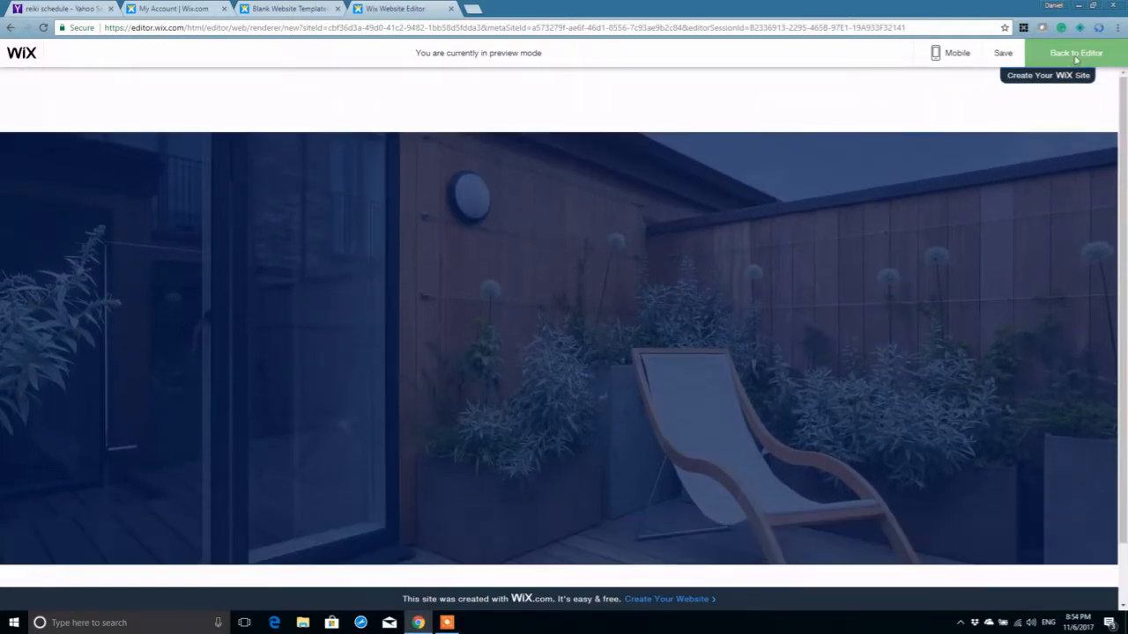
left_click(1075, 53)
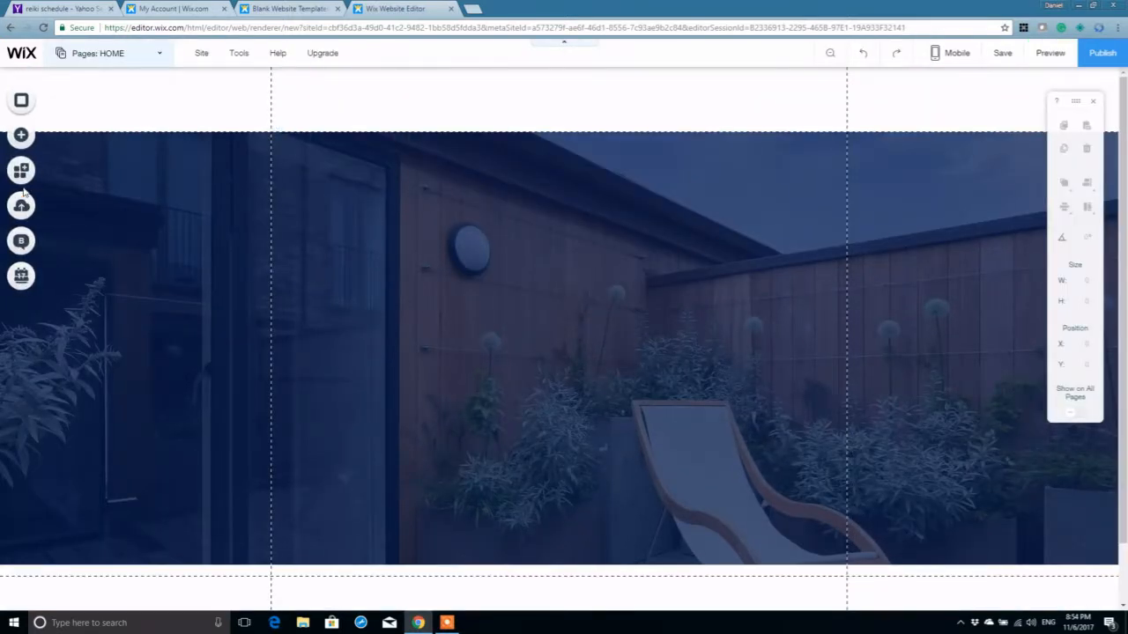
Add a Huge Title text element over the house image strip
left_click(21, 134)
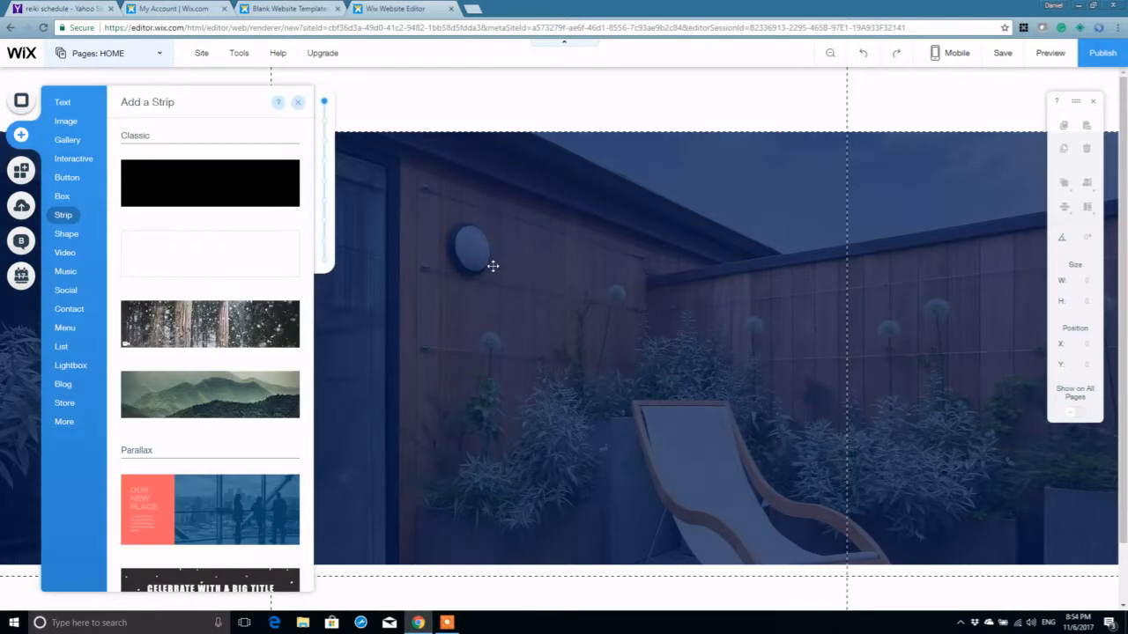
left_click(279, 102)
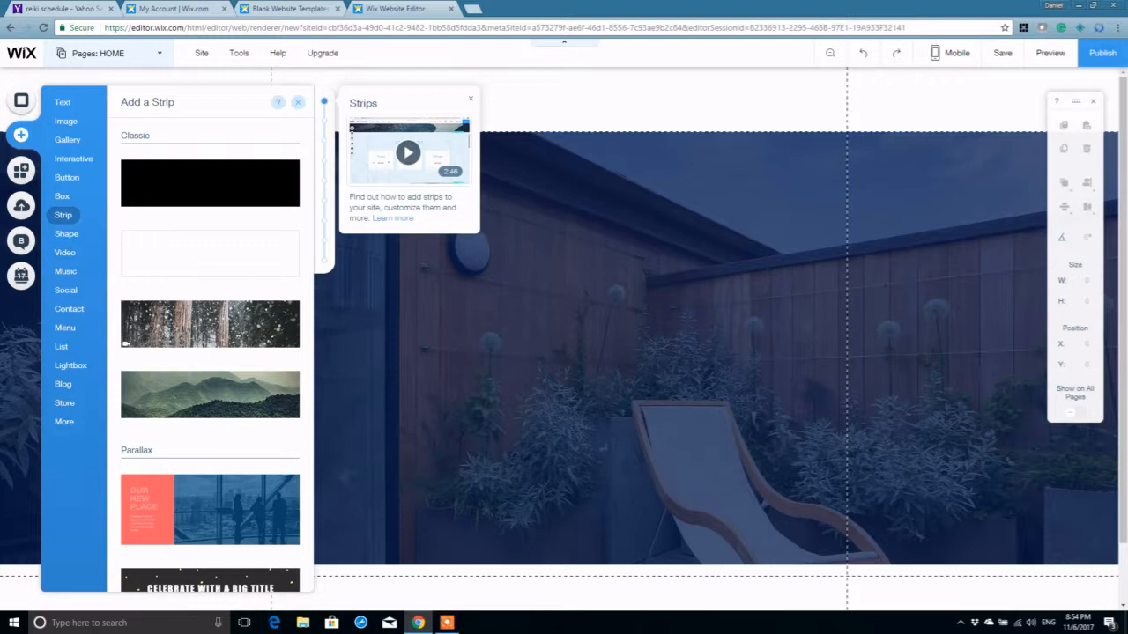
left_click(61, 102)
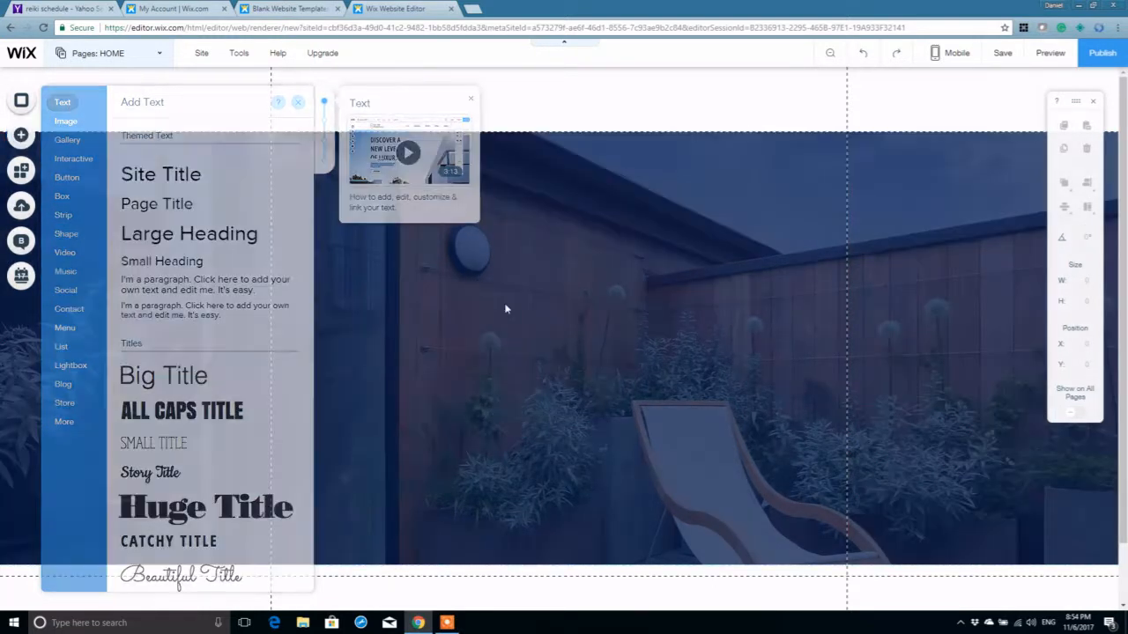
left_click(204, 507)
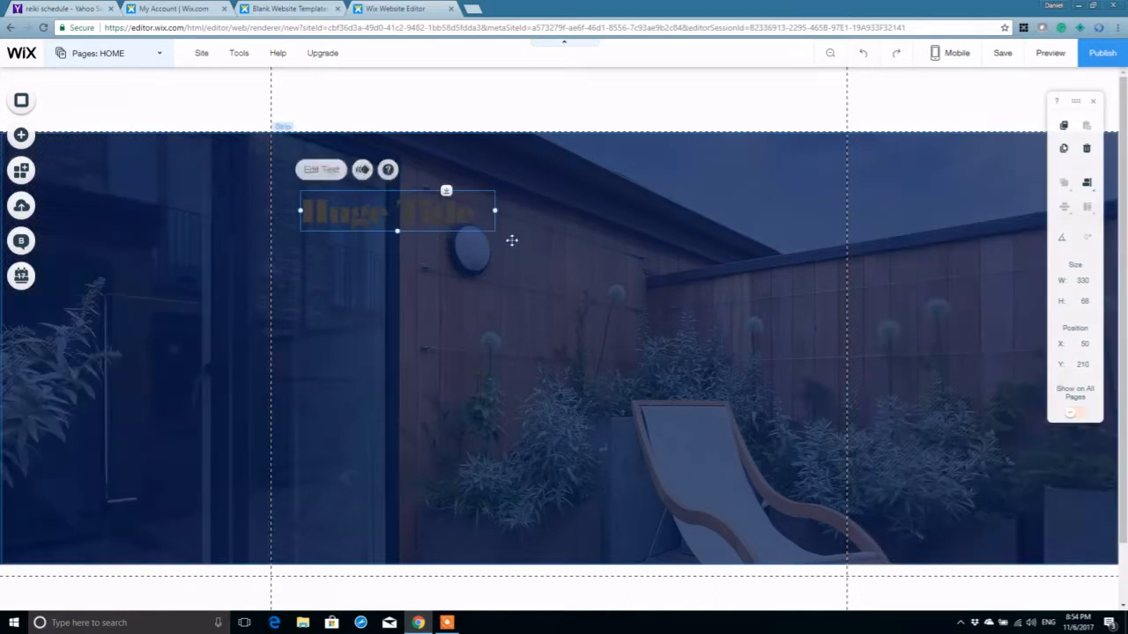
Give the title font size 75 and a pure white colour
left_click(321, 170)
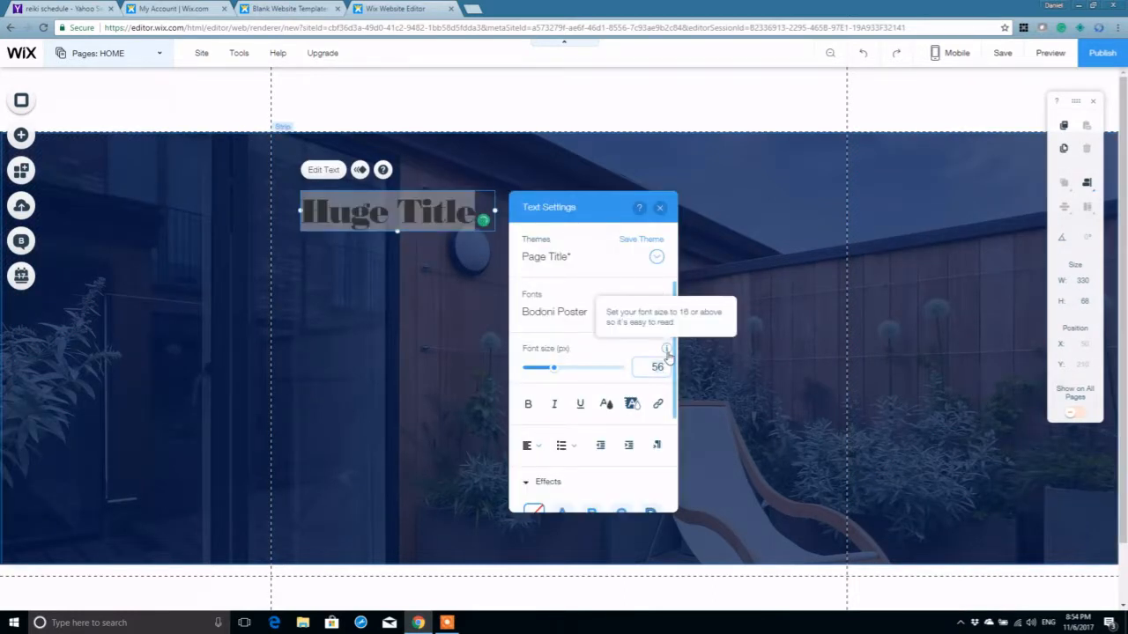
left_click(666, 360)
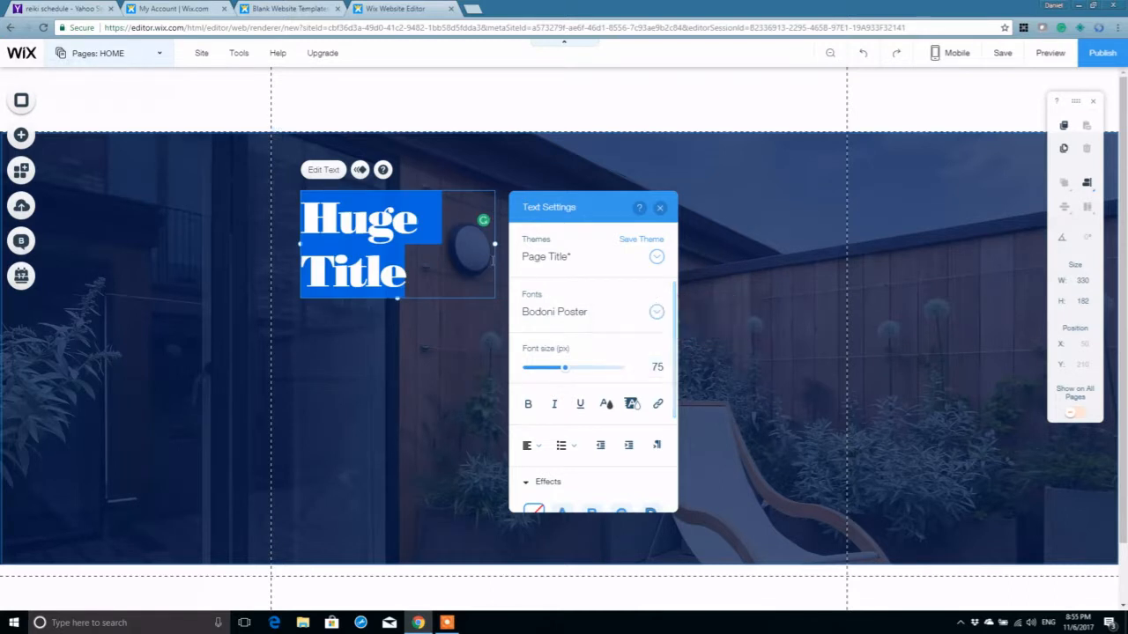
left_click(606, 403)
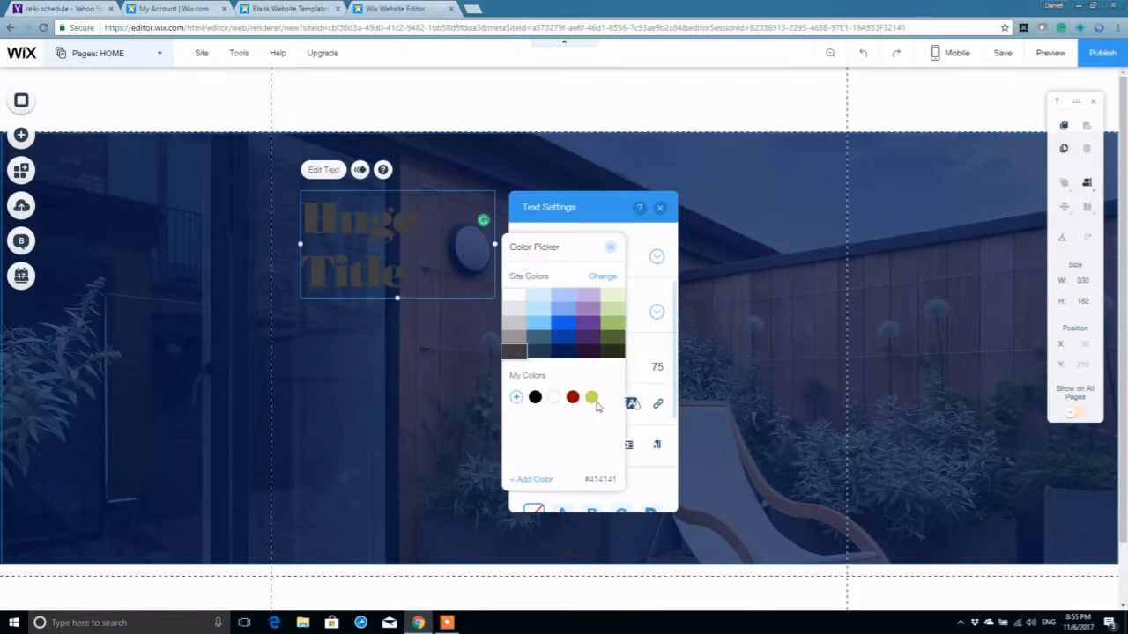
left_click(514, 309)
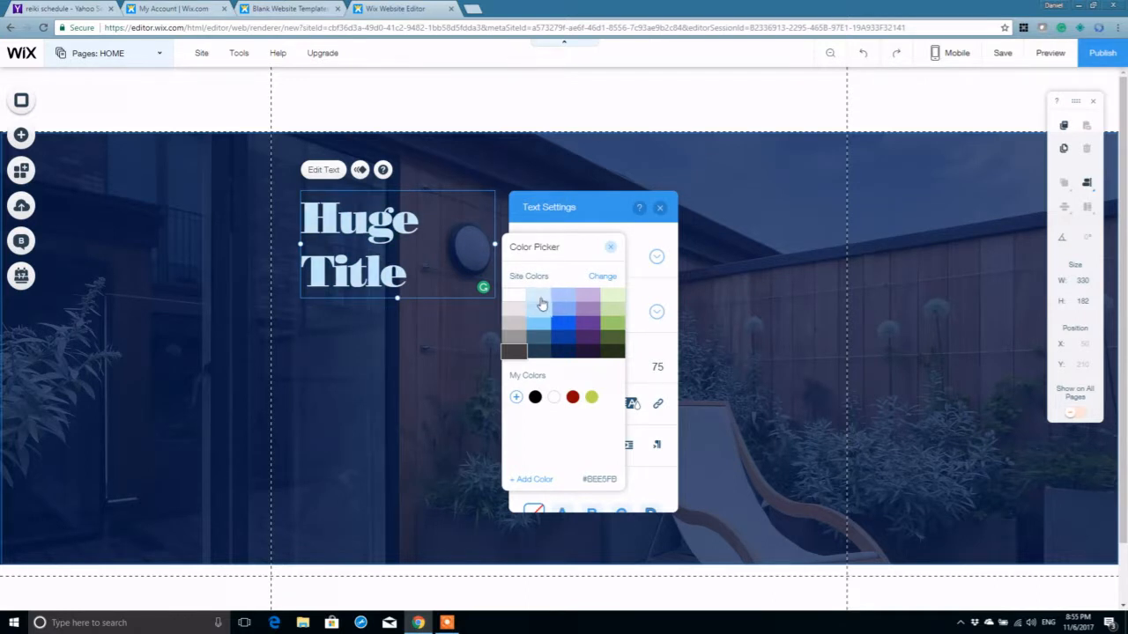
left_click(514, 296)
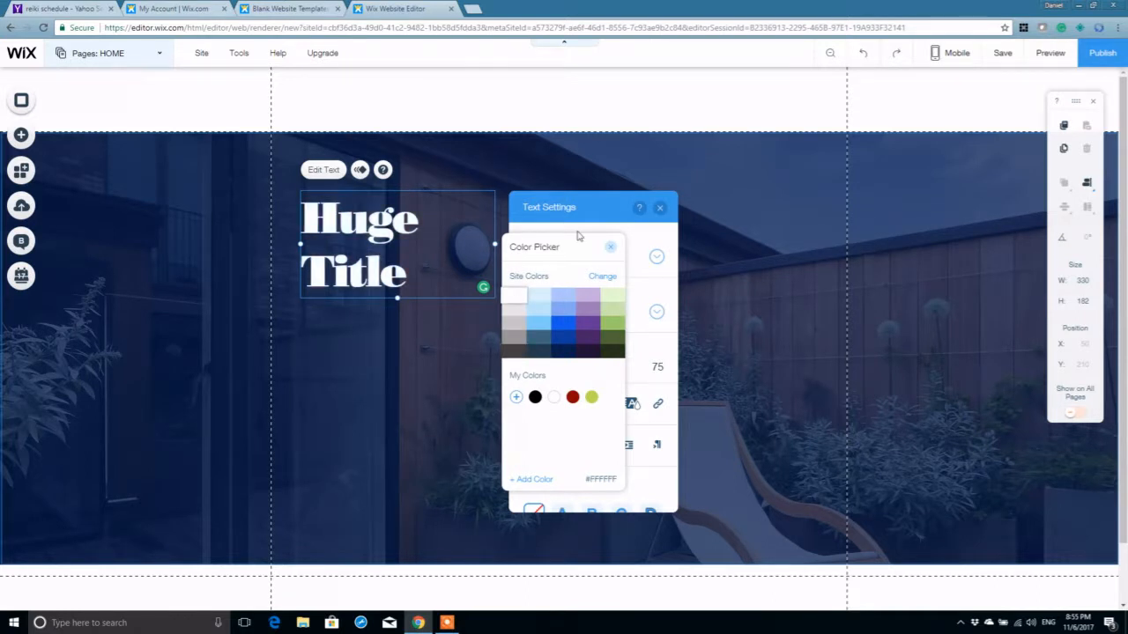
left_click(659, 208)
type("WELCO")
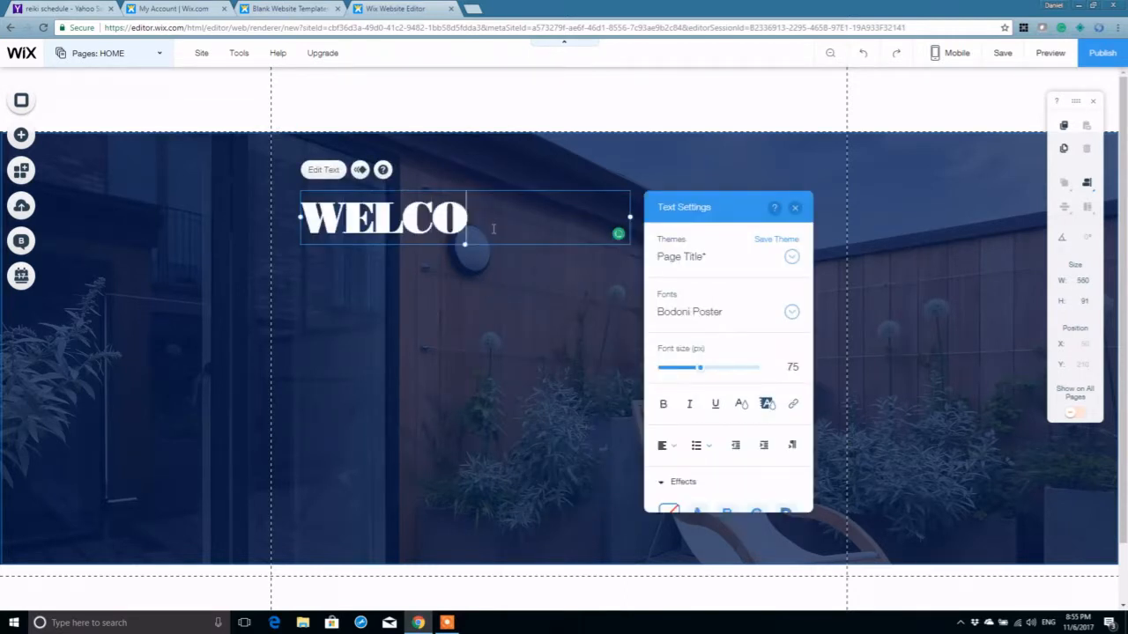
Finish the WELCOME heading and start editing its duplicate placed beneath
left_click(793, 208)
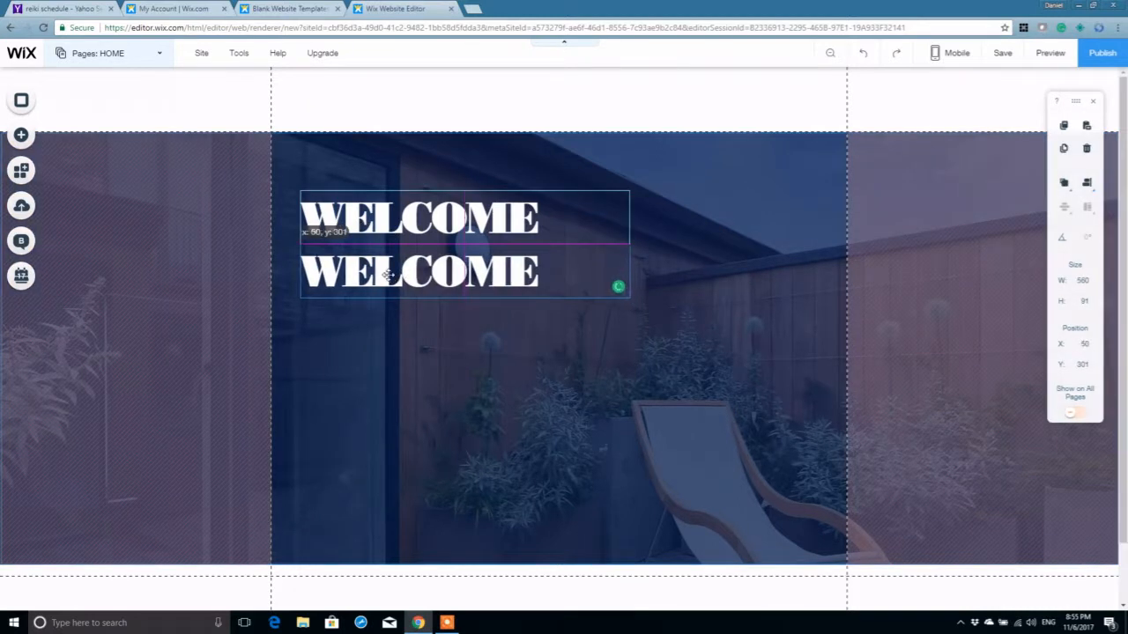
double_click(419, 272)
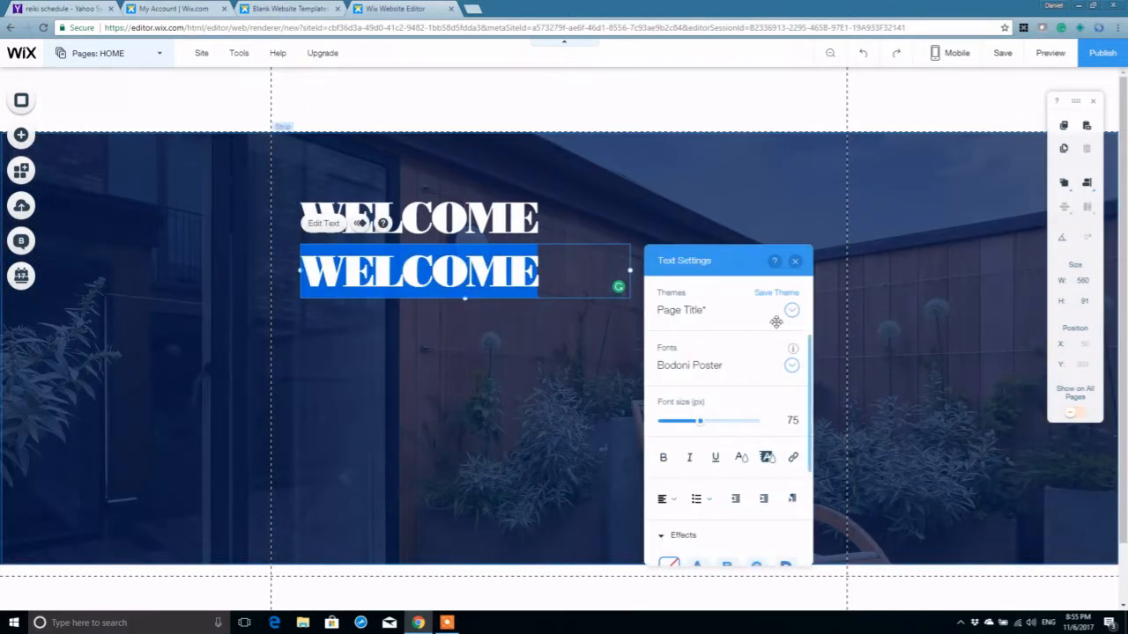
Style the subtitle 'This is the best site in the world' as Huge Heading in Tahoma, white
left_click(789, 310)
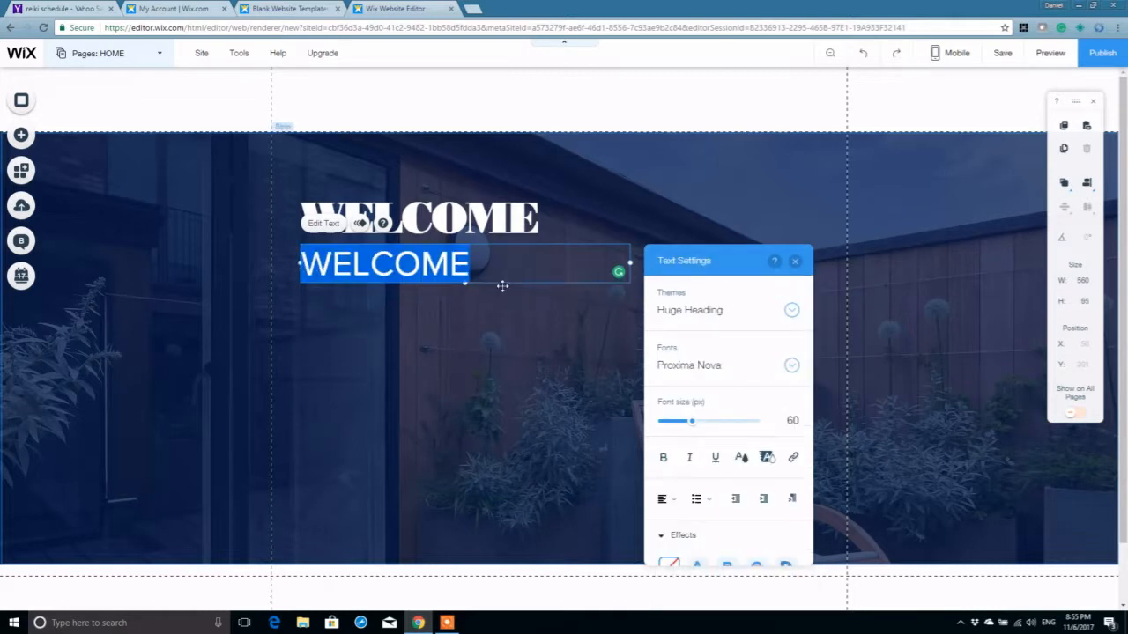
left_click(789, 365)
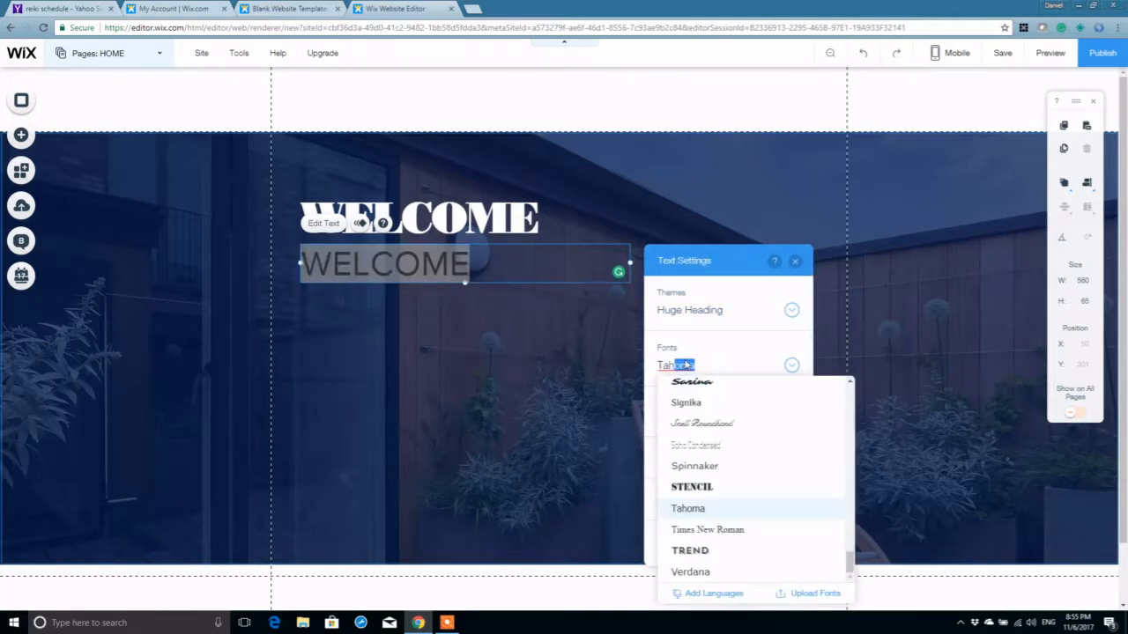
left_click(687, 507)
type("This is the best site in the world")
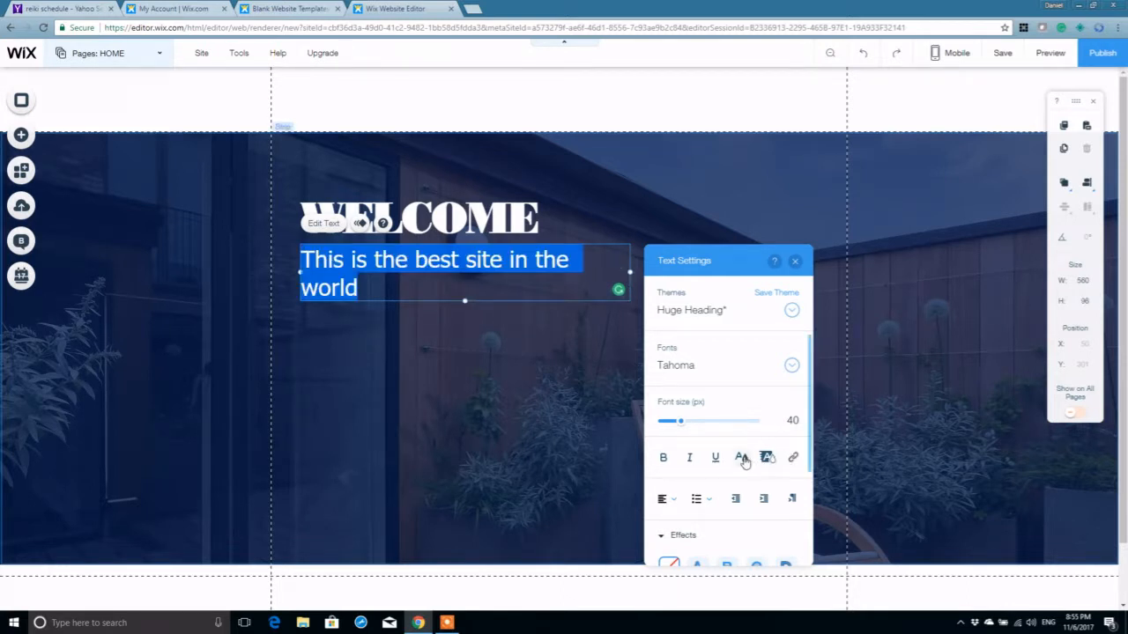
left_click(740, 456)
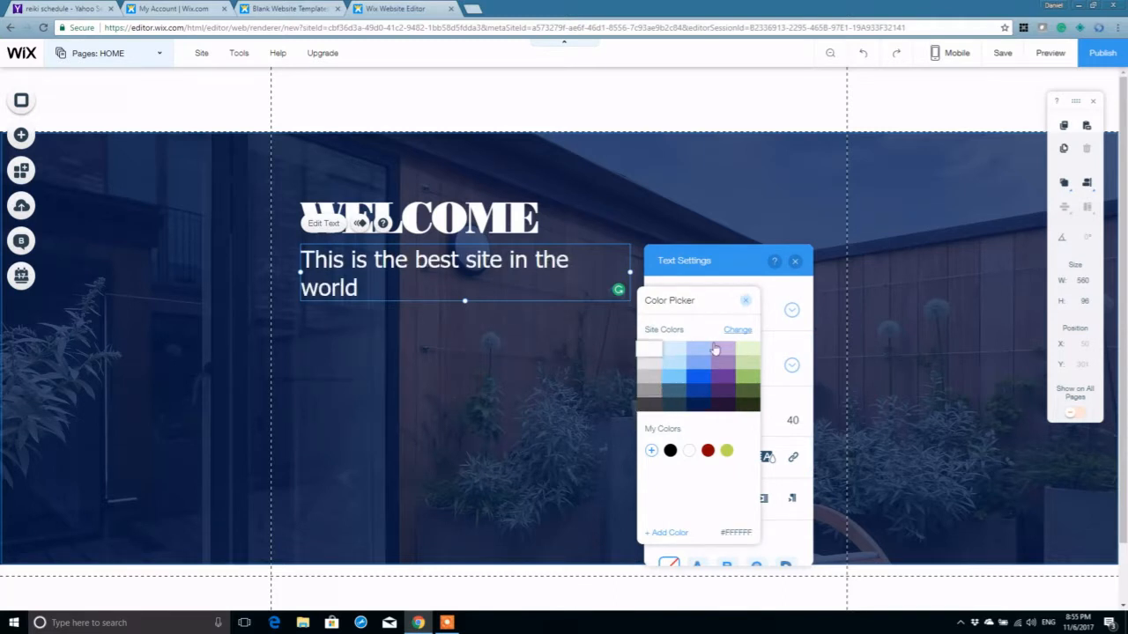
left_click(745, 299)
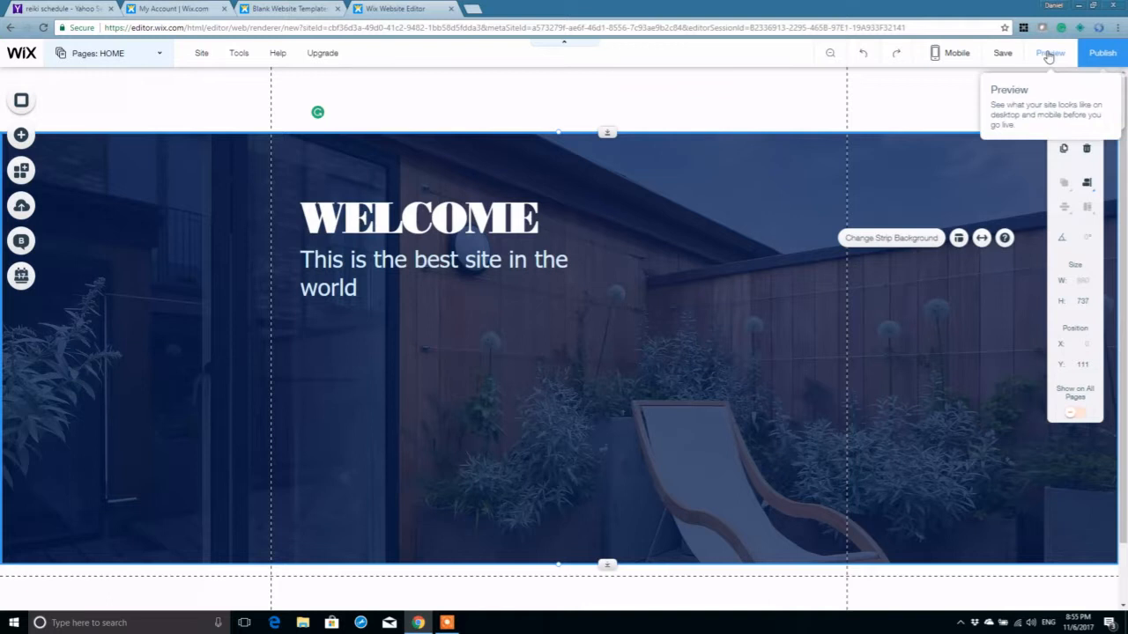
Preview the finished page and scroll through the WELCOME strip over the tinted terrace image
left_click(1050, 53)
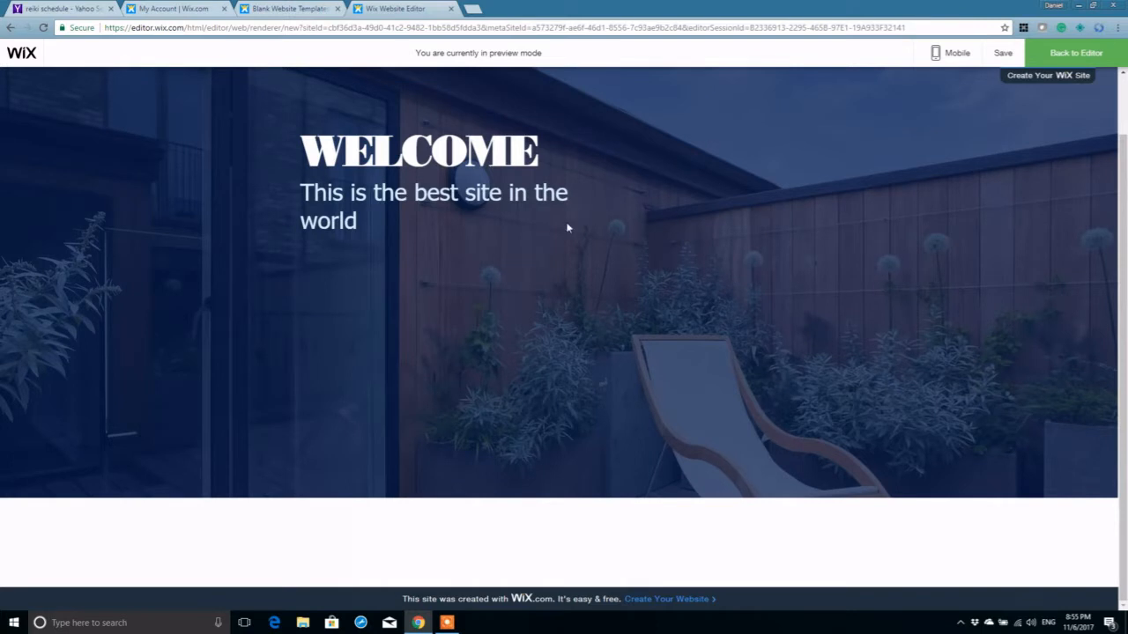
scroll("up", 3)
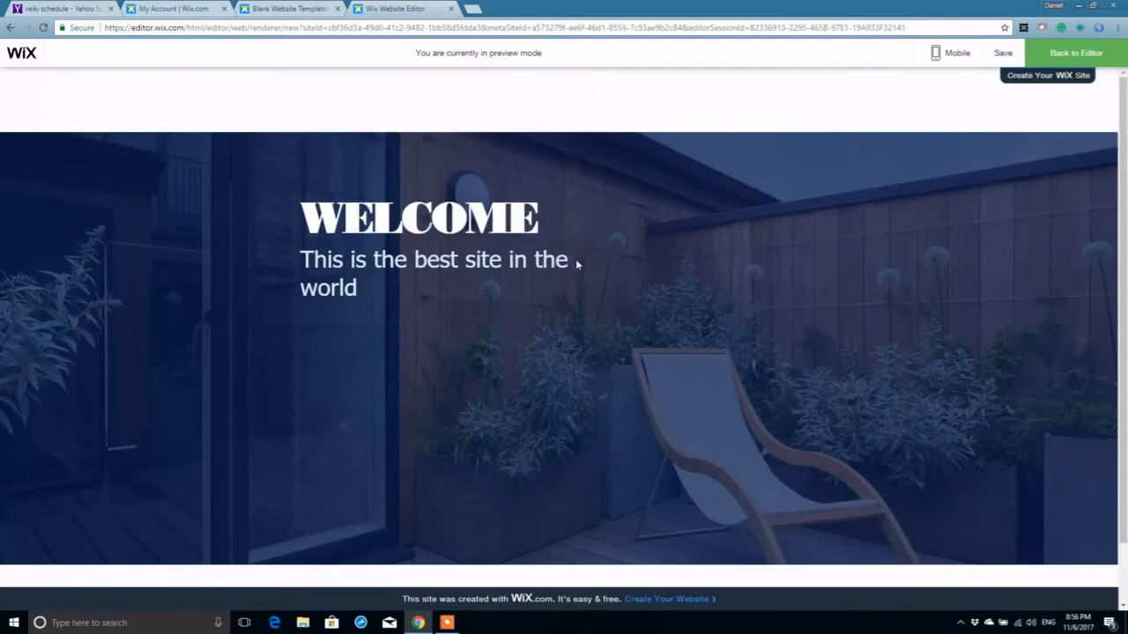